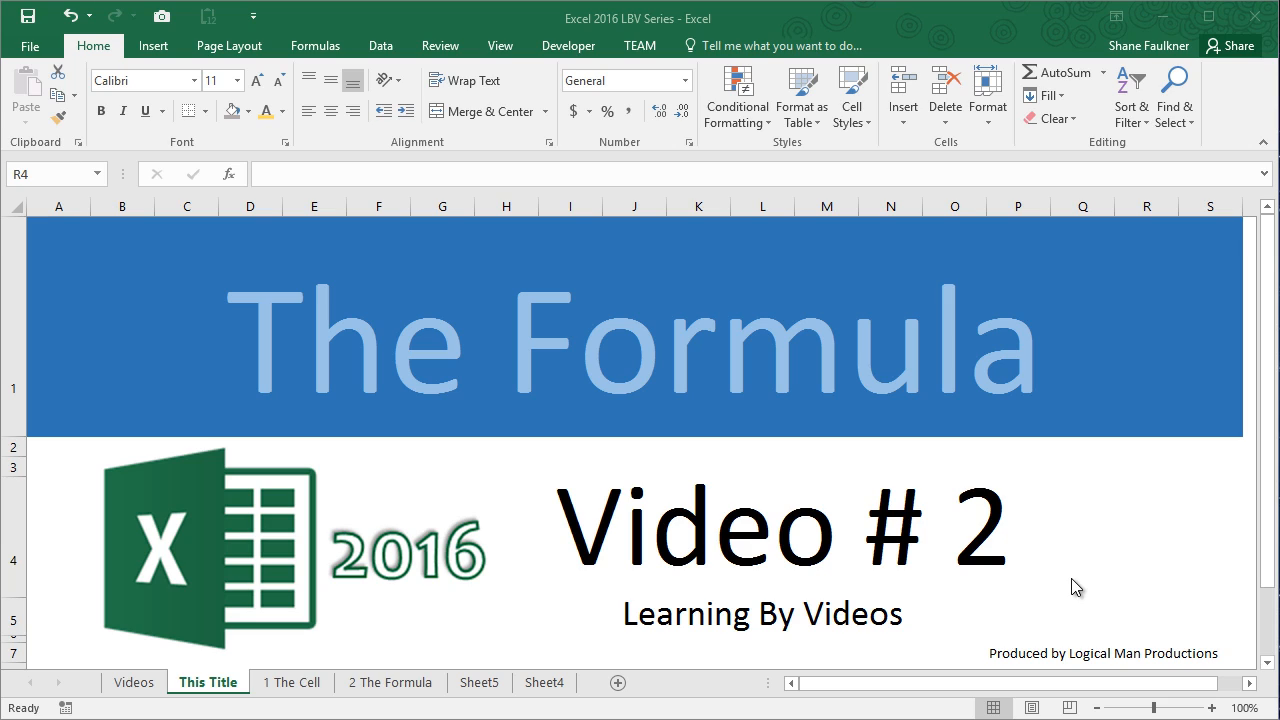
mouse_move(288, 696)
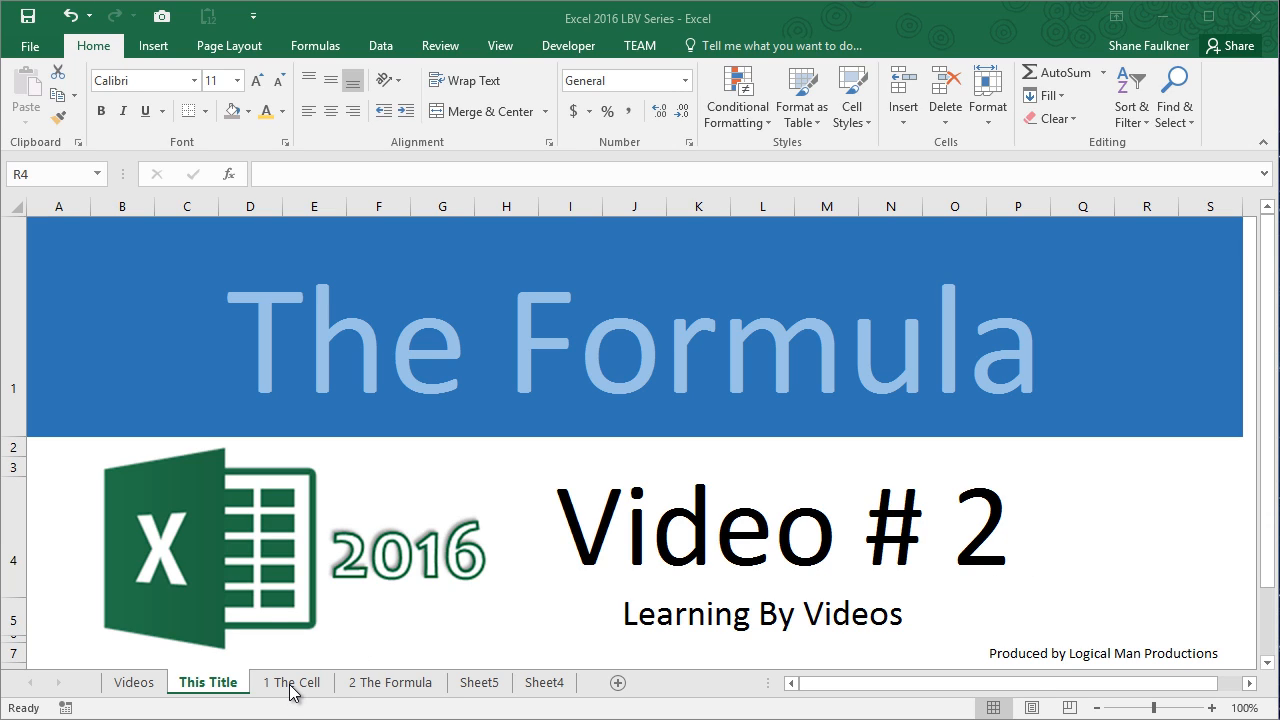
mouse_move(446, 442)
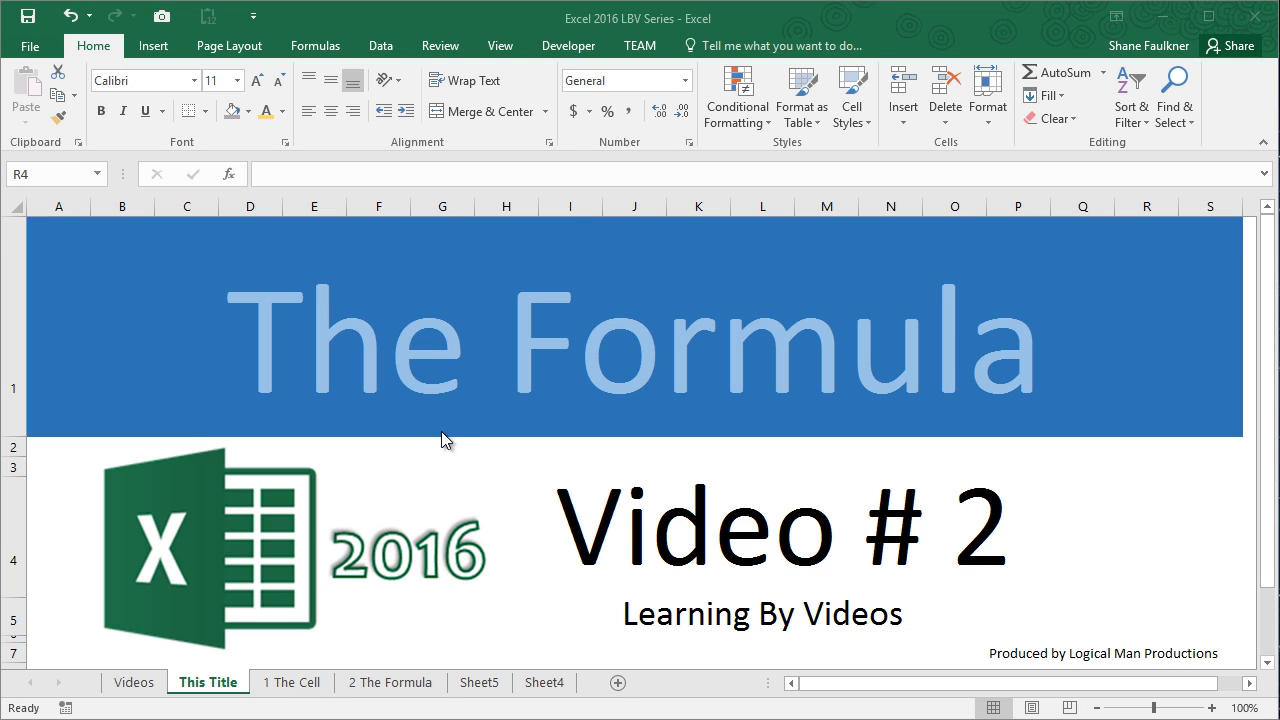
mouse_move(452, 420)
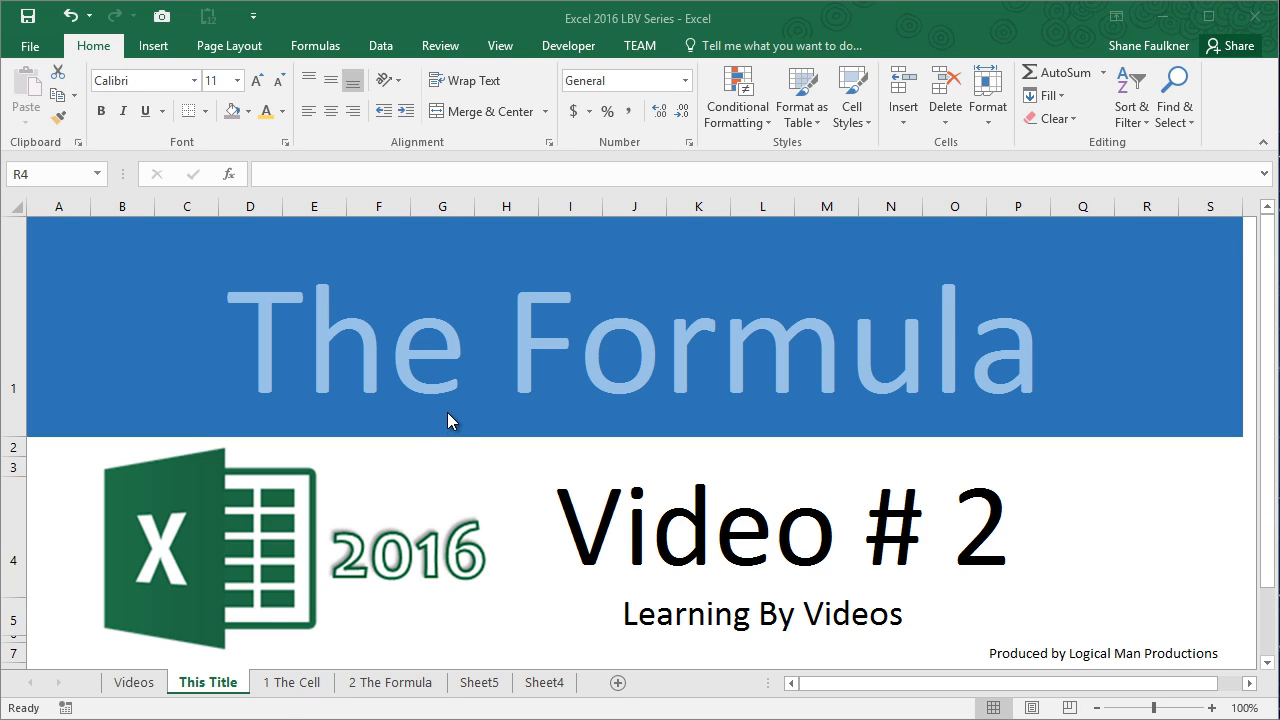
mouse_move(290, 690)
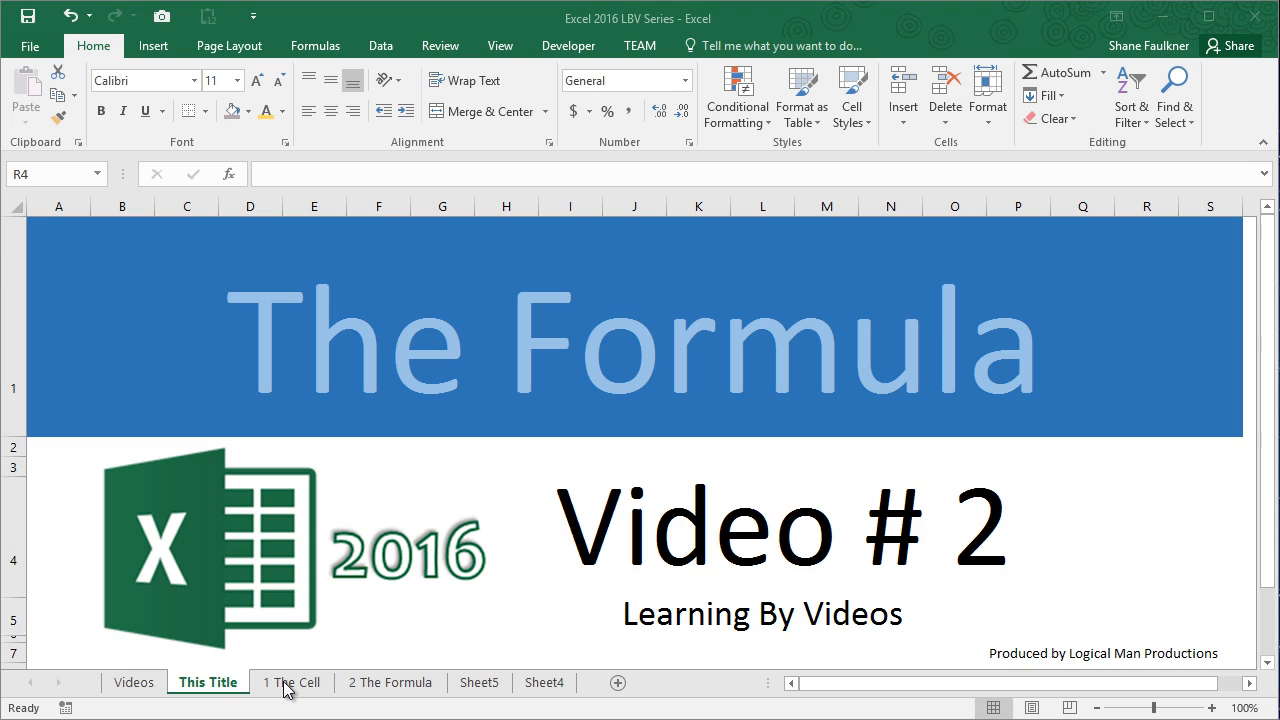
- Go to sheet '1 The Cell' and select cells F10, D9, G11, E10 and D10 in turn
click(292, 682)
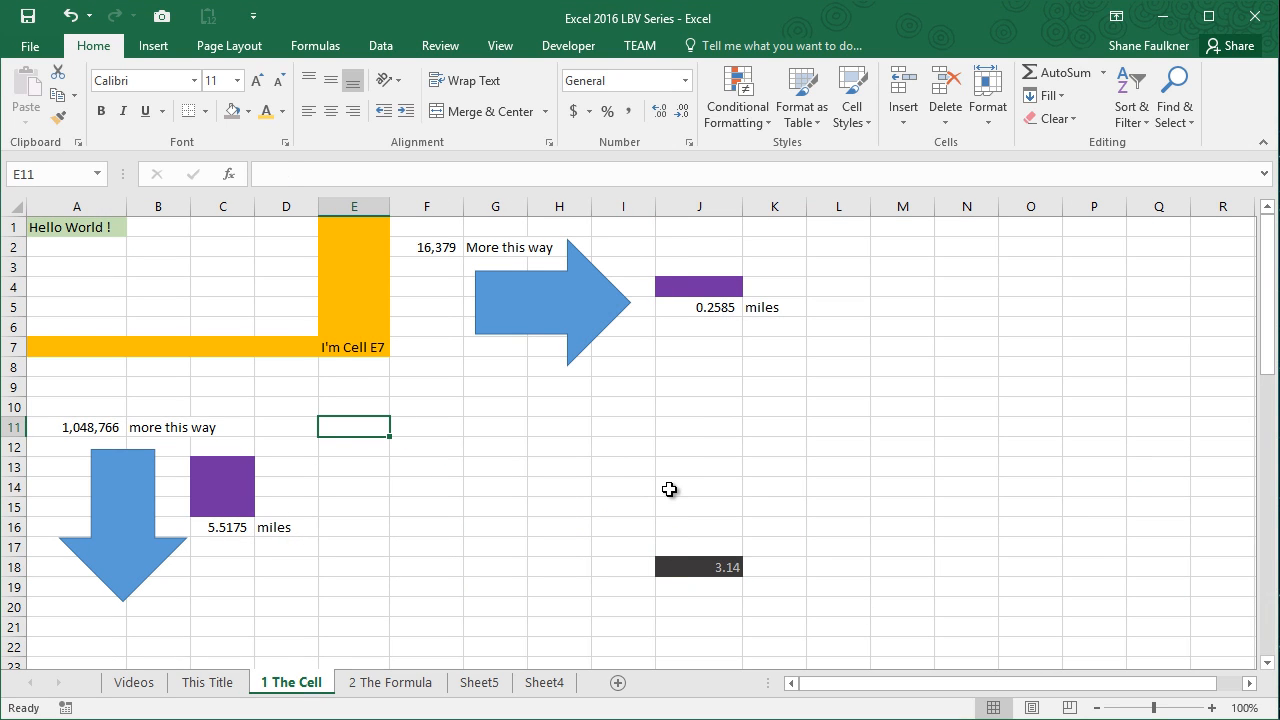
click(428, 406)
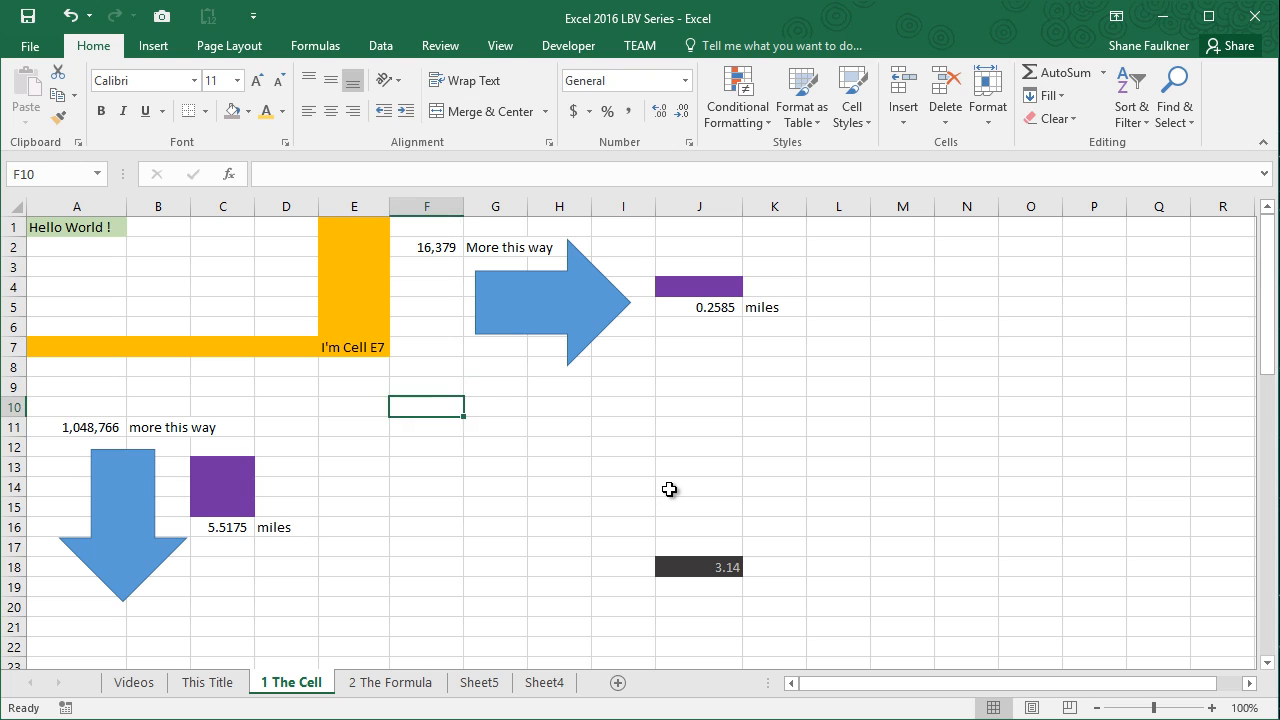
click(230, 386)
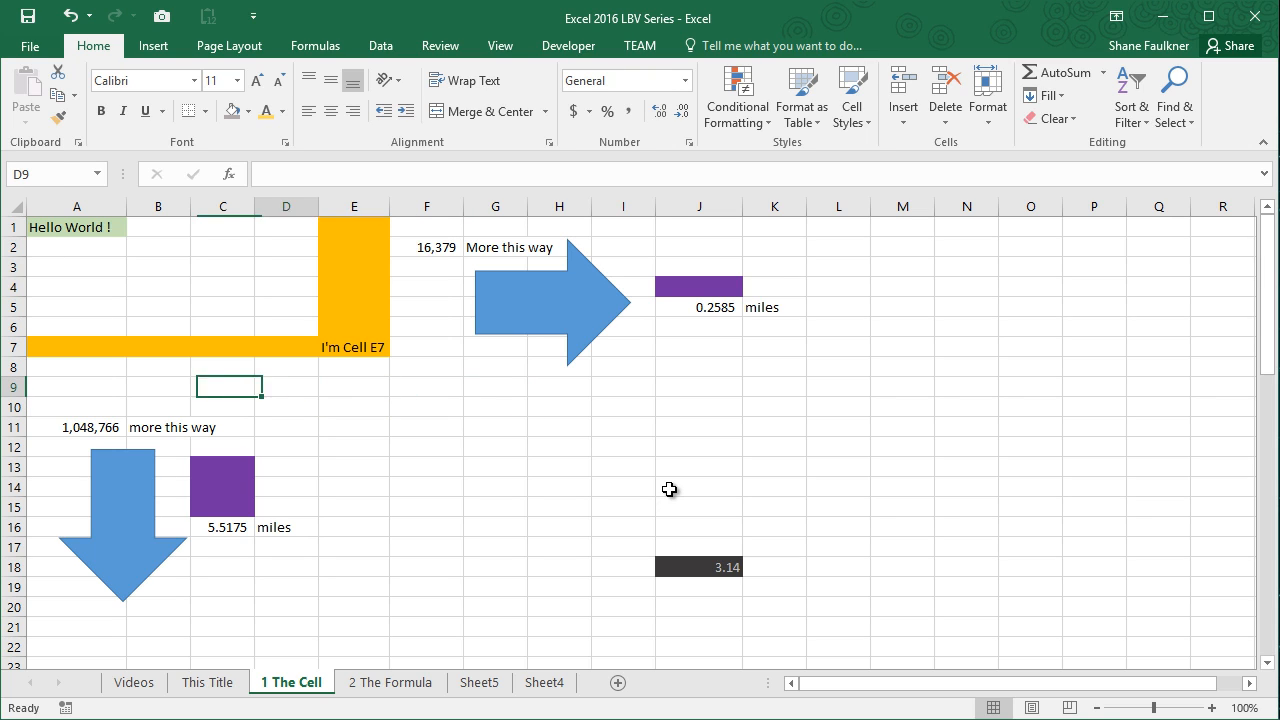
click(496, 428)
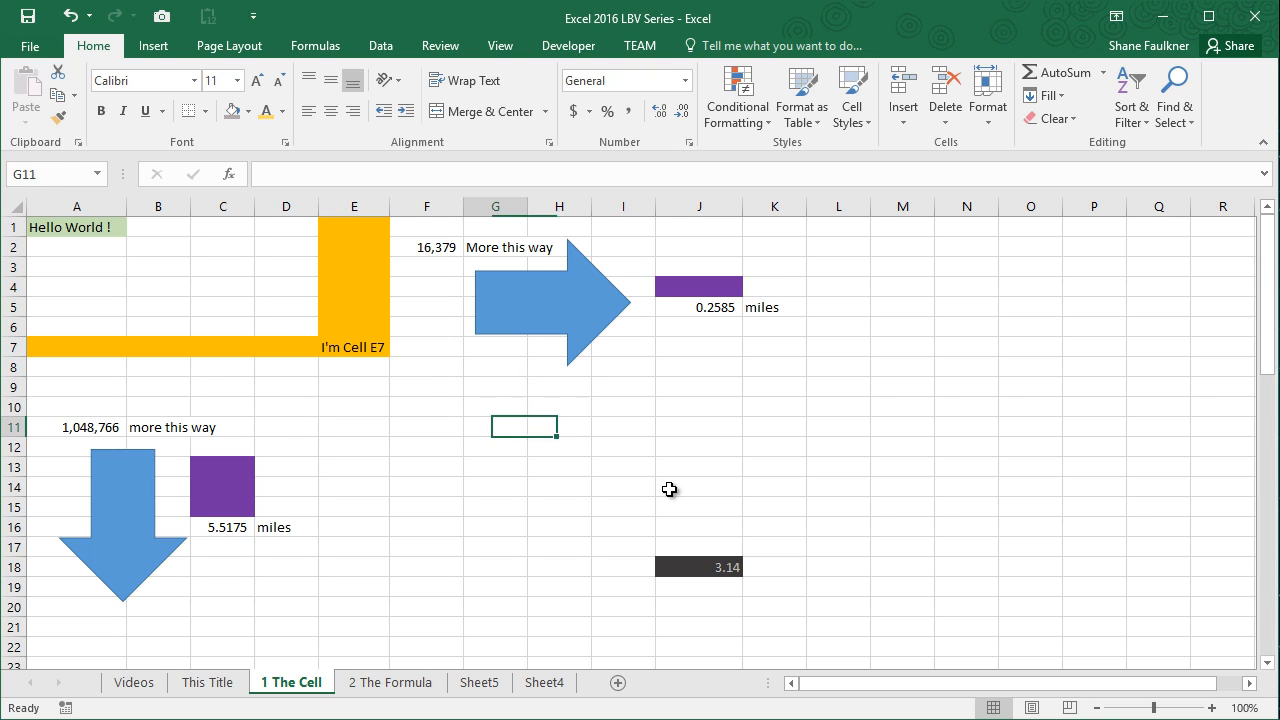
click(352, 406)
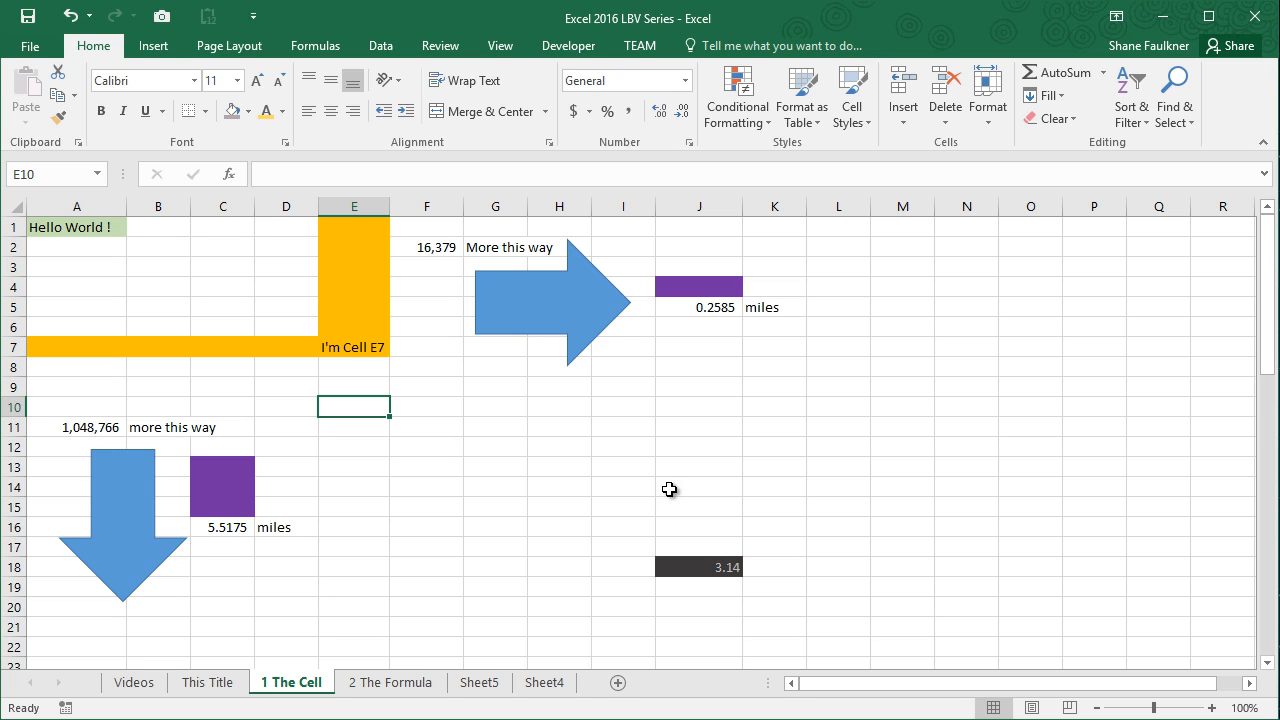
click(286, 406)
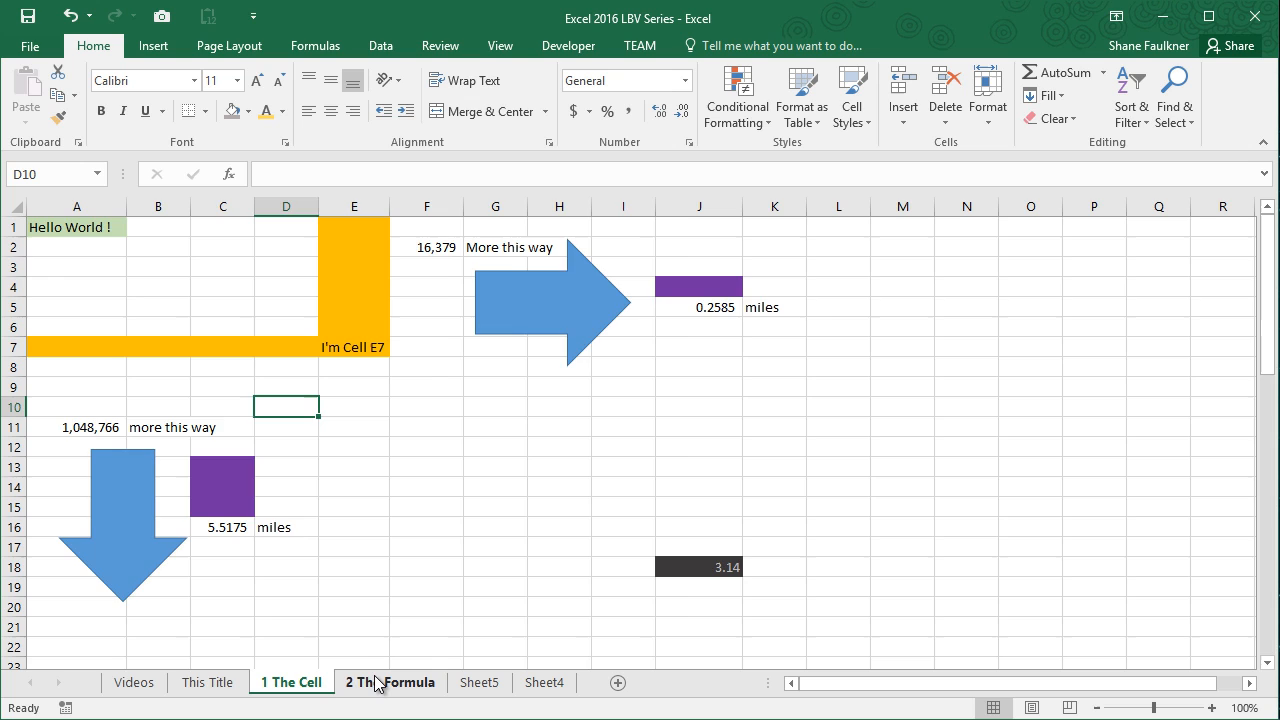
- Go to sheet '2 The Formula' and inspect the text, number and formula cells B2, B4, B6 and A6
click(390, 682)
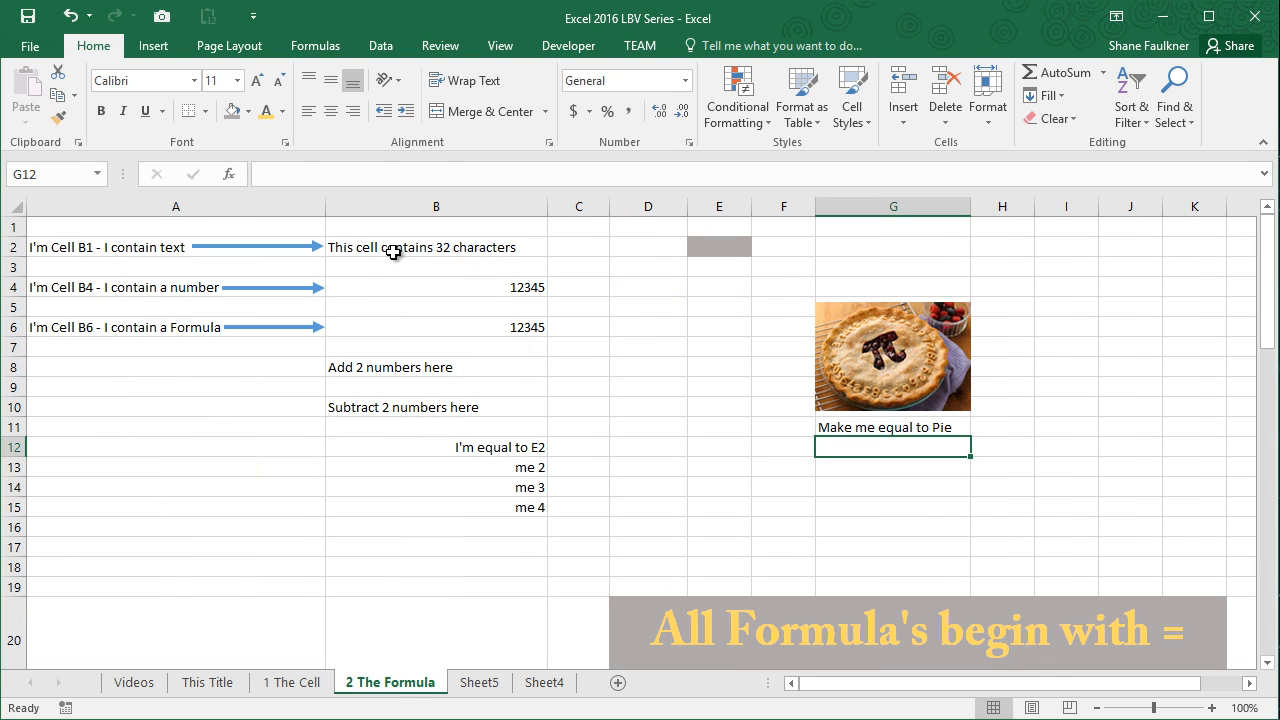
click(436, 248)
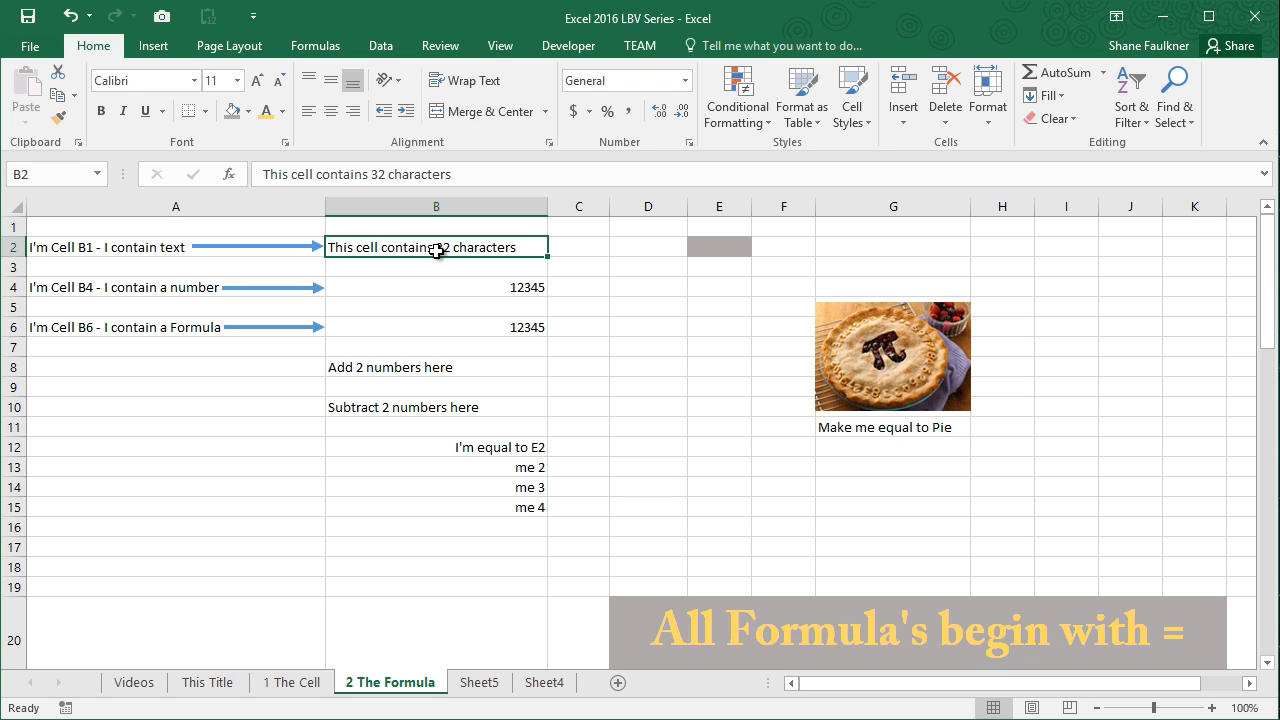
mouse_move(476, 276)
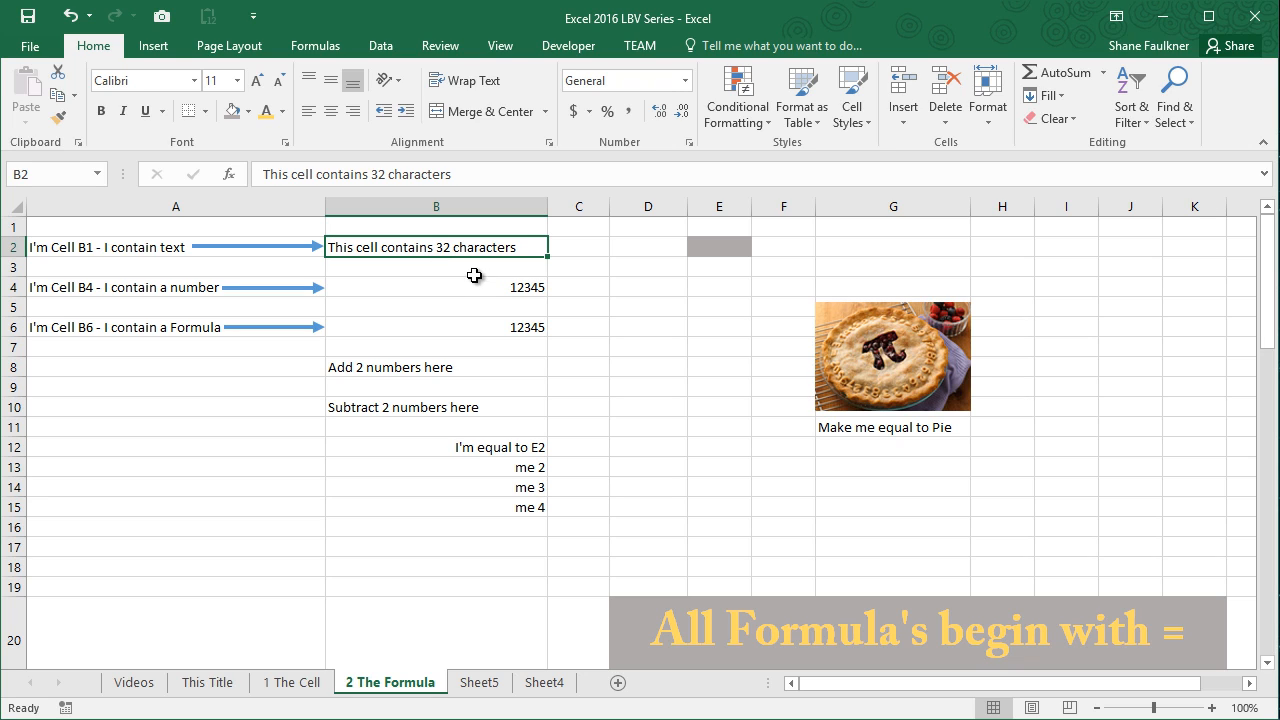
mouse_move(452, 300)
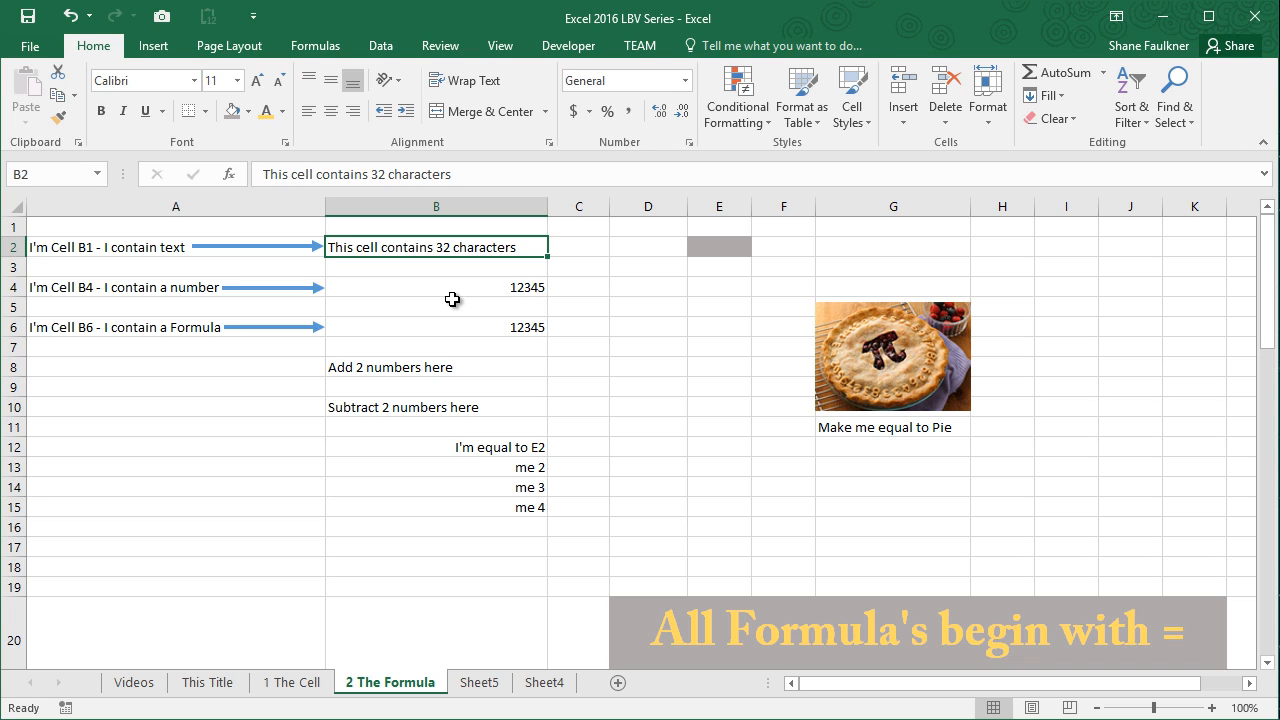
click(436, 288)
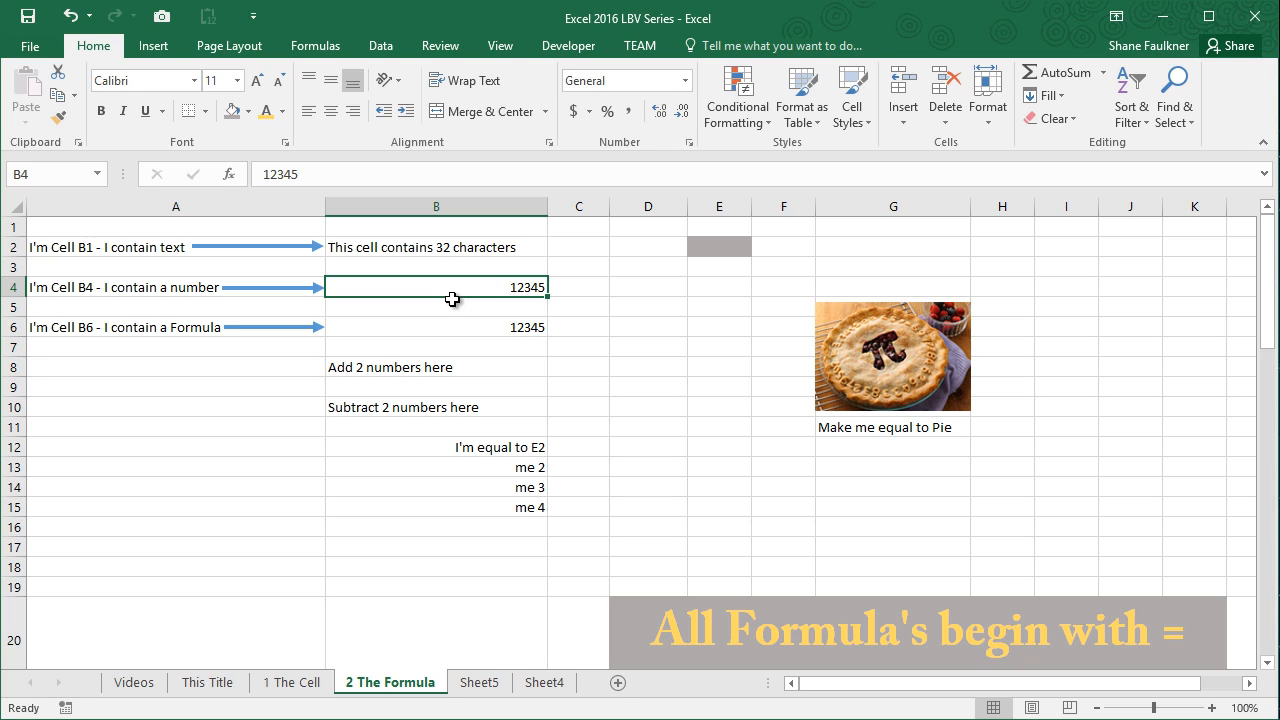
click(436, 328)
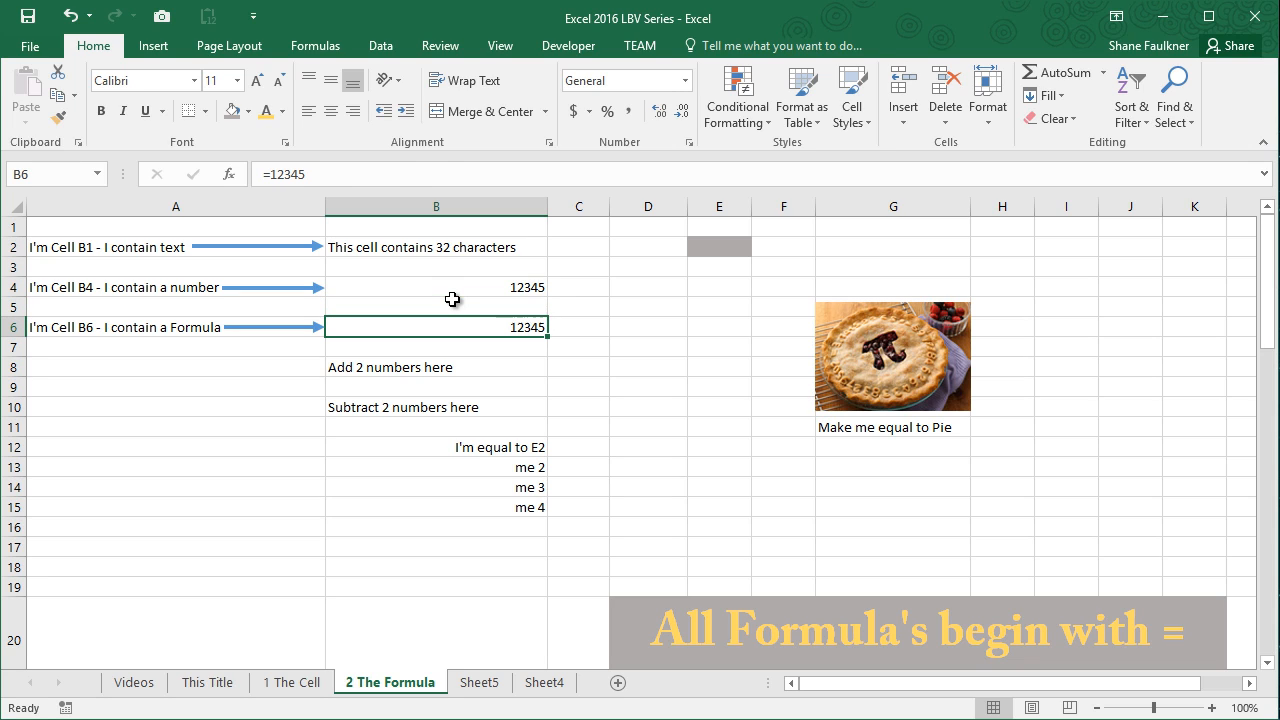
click(176, 328)
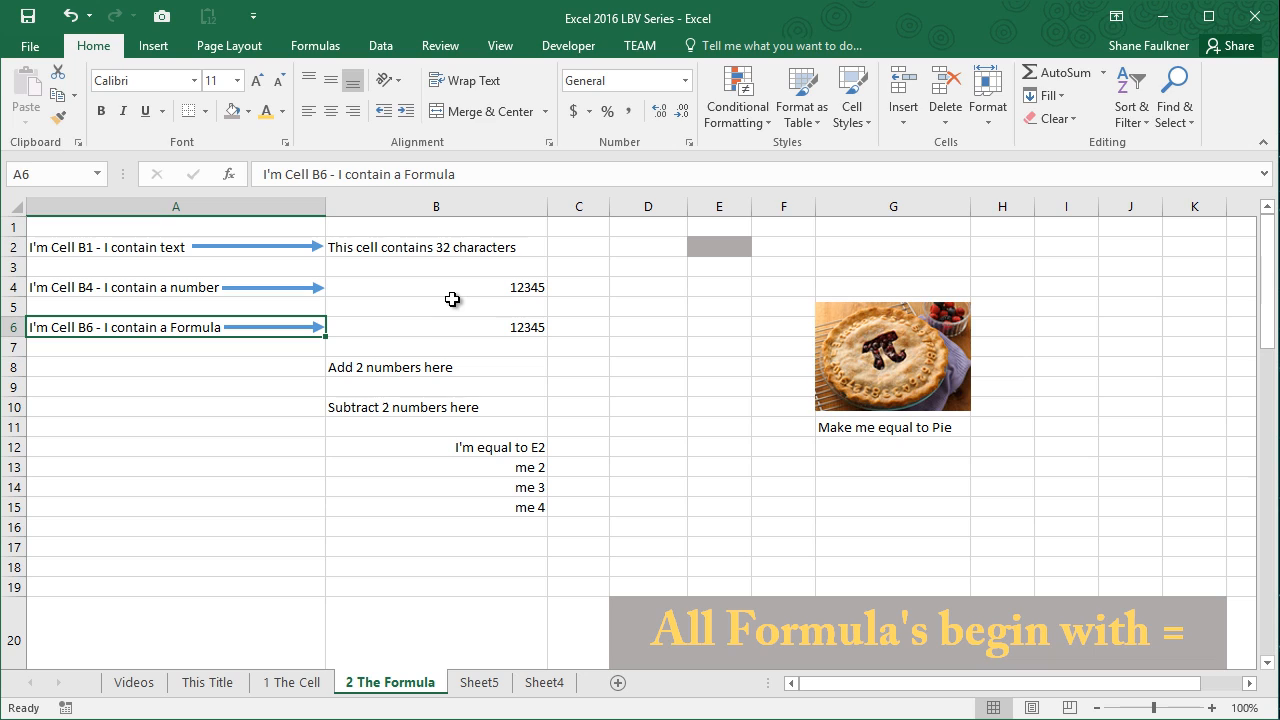
click(436, 328)
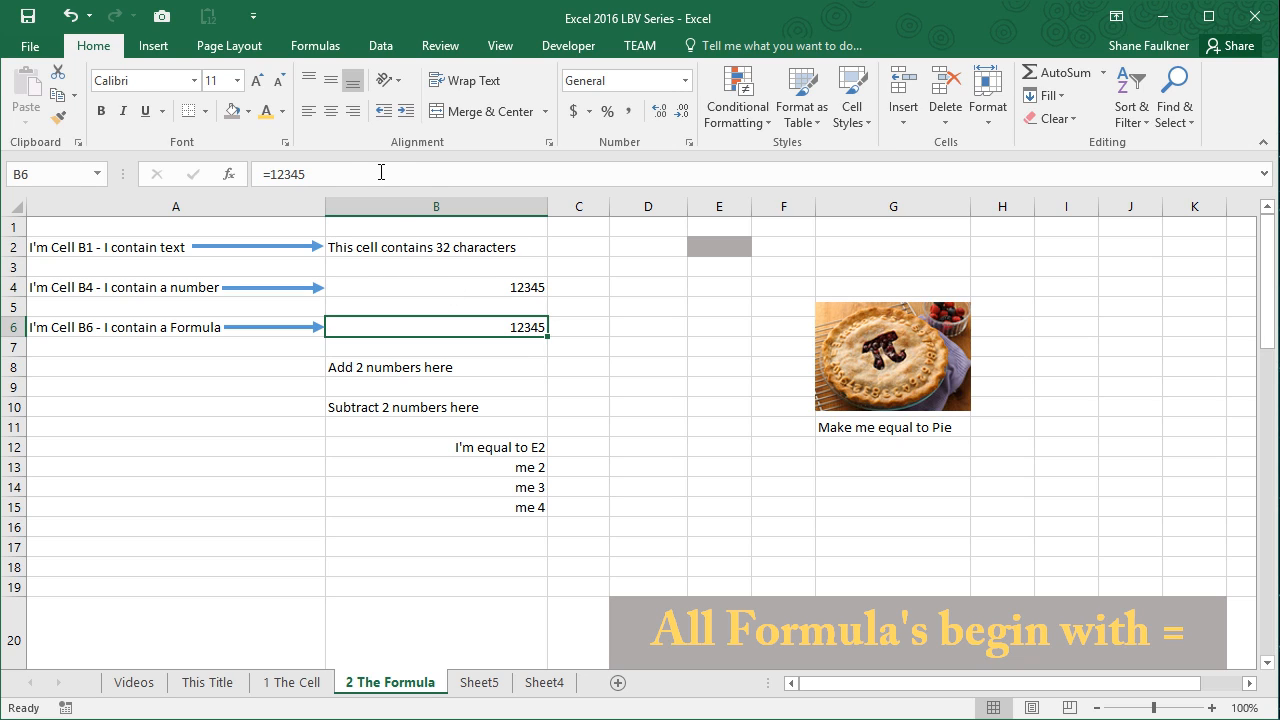
mouse_move(386, 174)
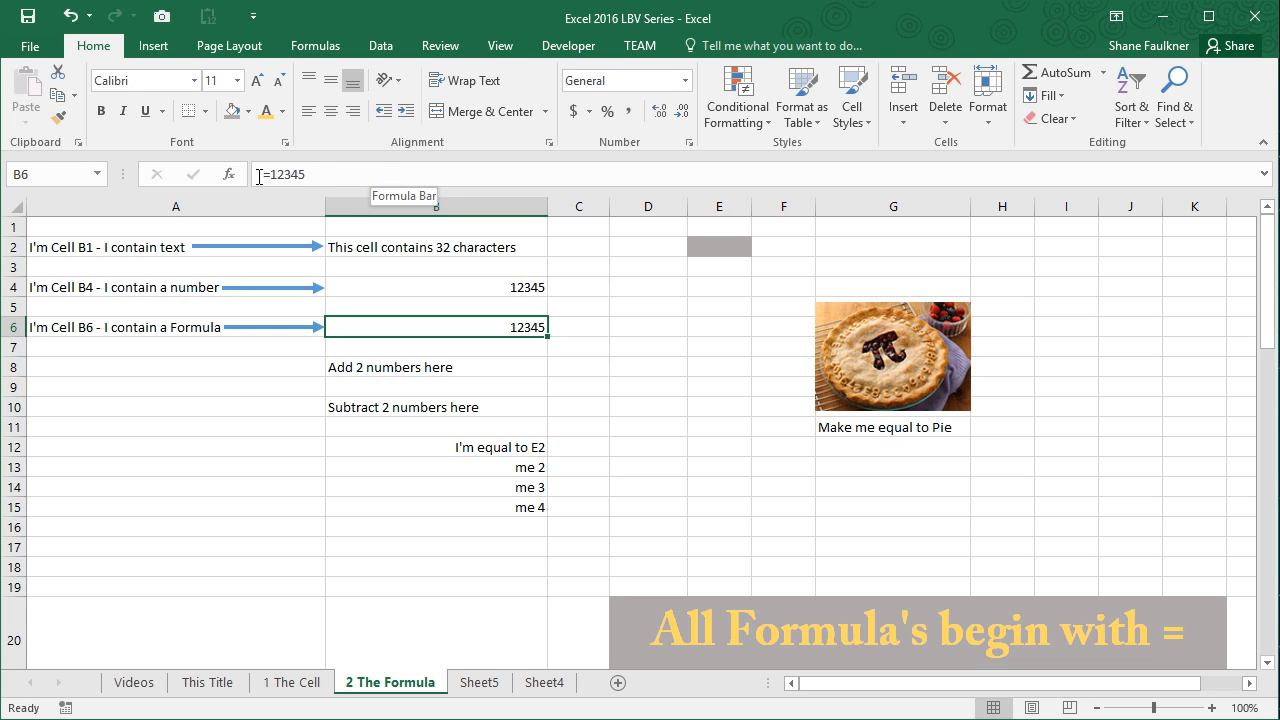
double_click(436, 328)
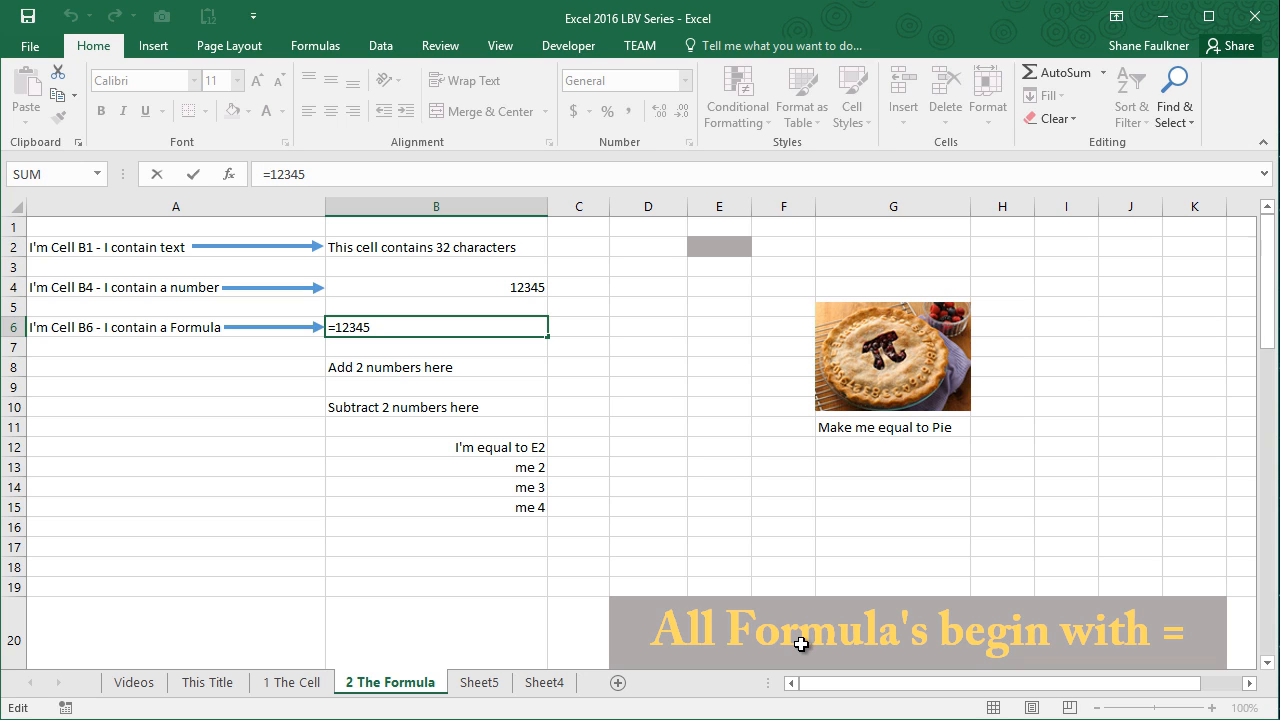
mouse_move(480, 378)
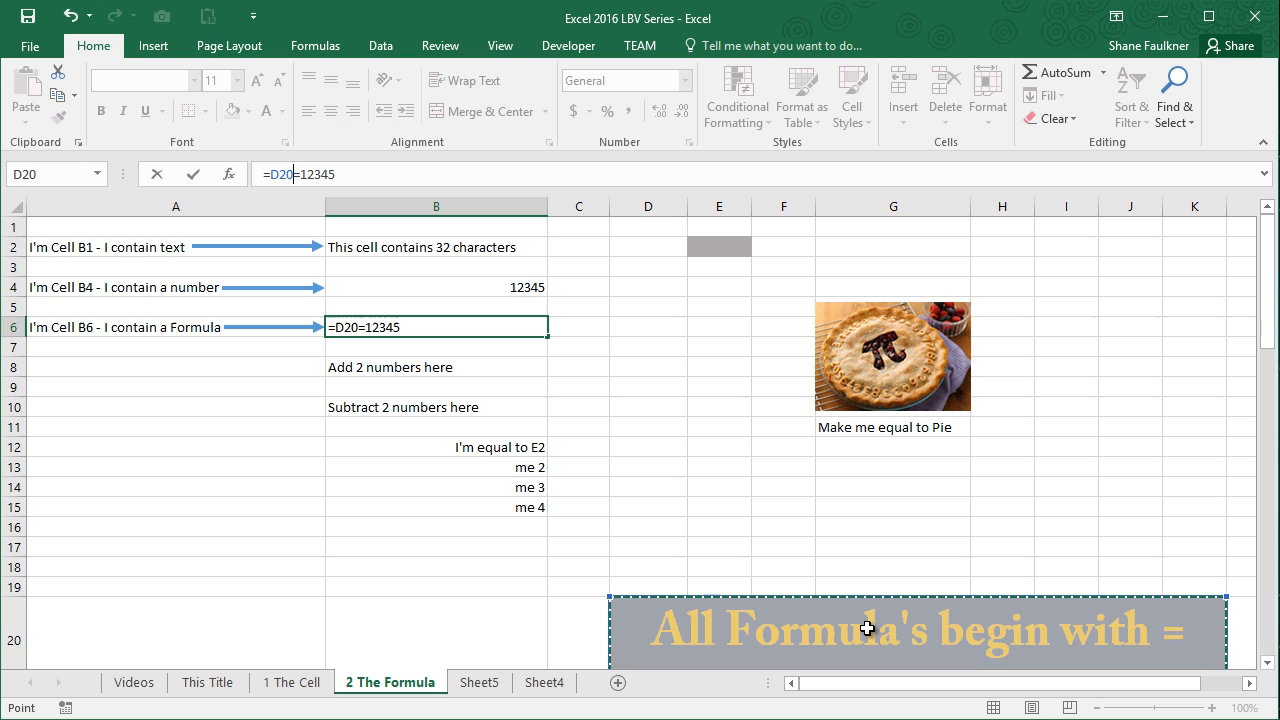
mouse_move(1048, 658)
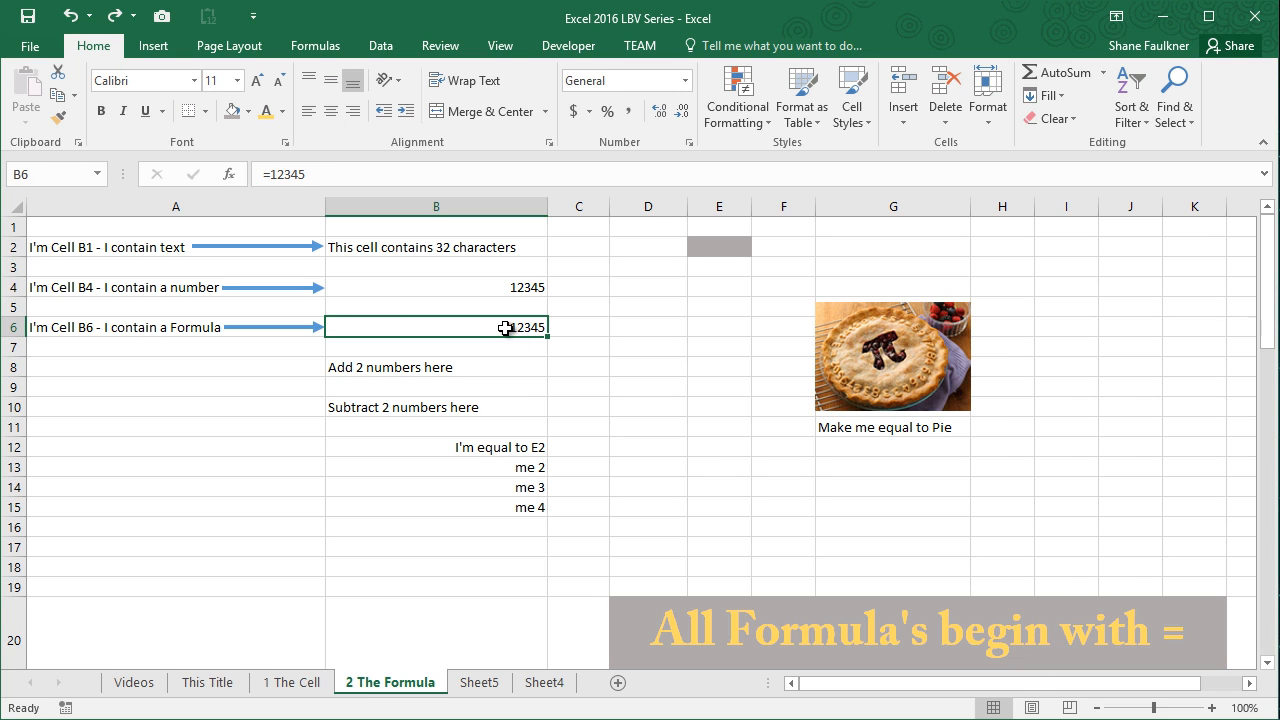
mouse_move(540, 384)
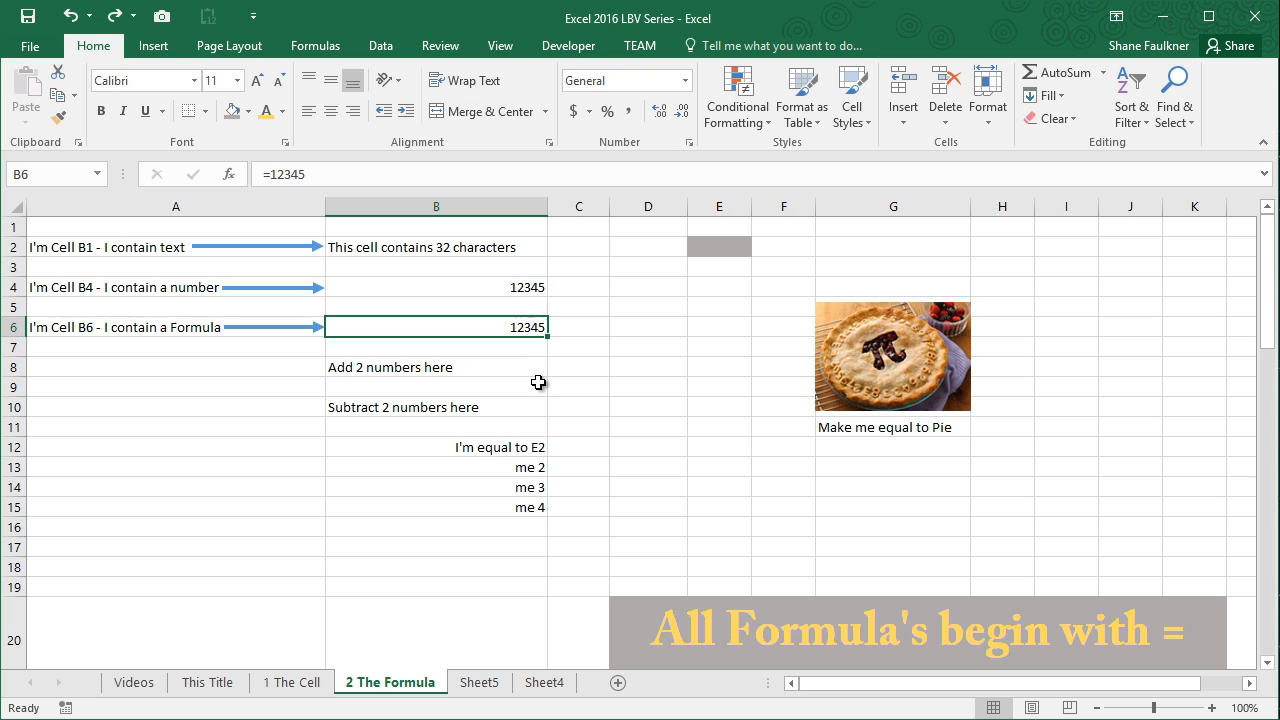
double_click(436, 328)
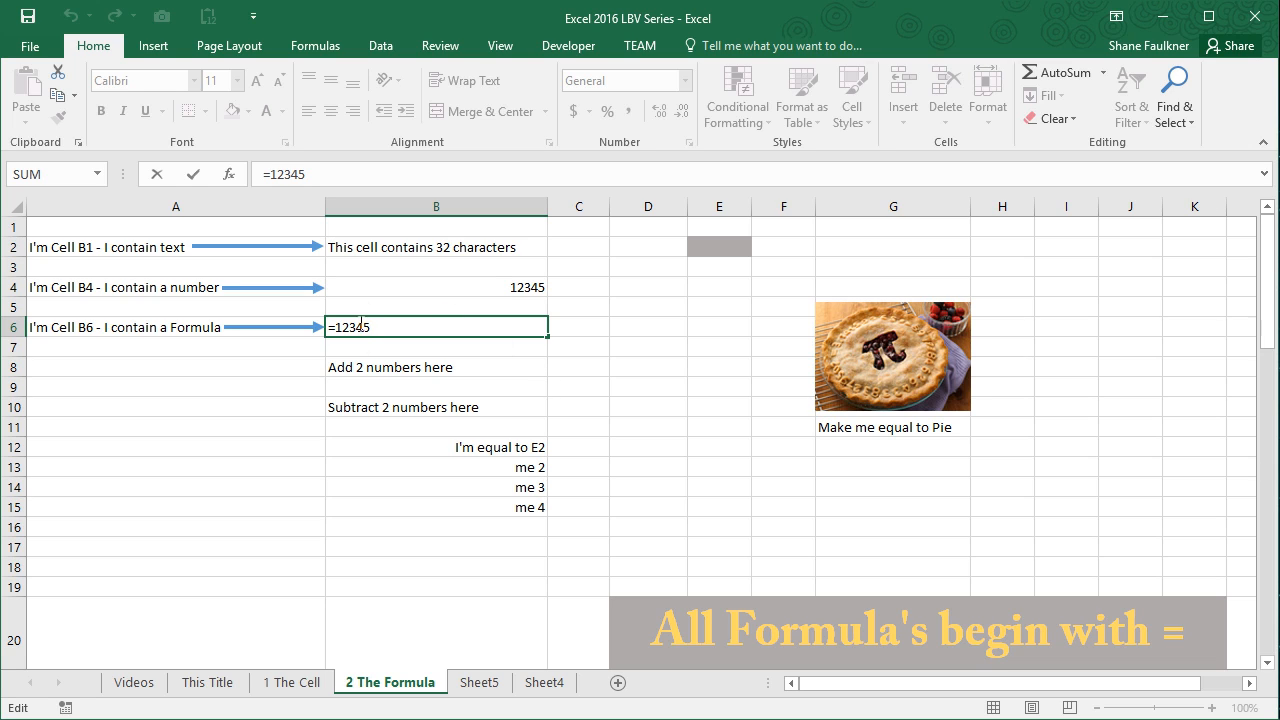
mouse_move(828, 462)
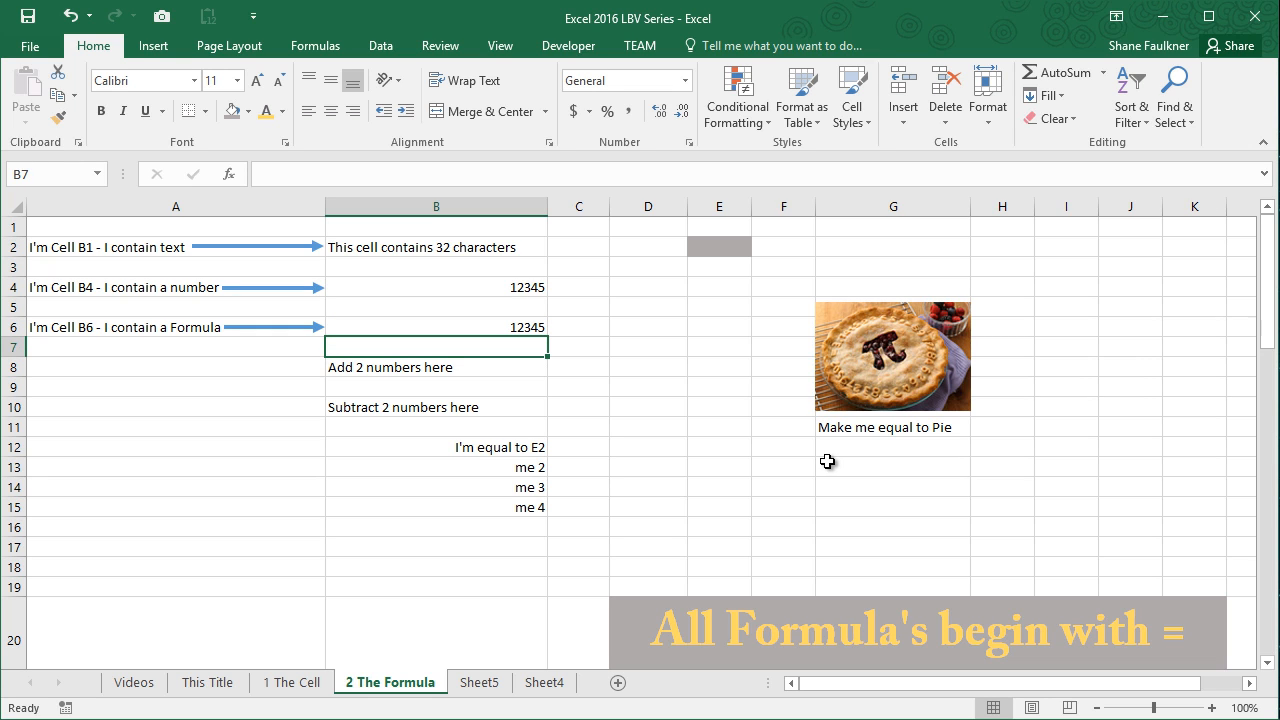
click(436, 328)
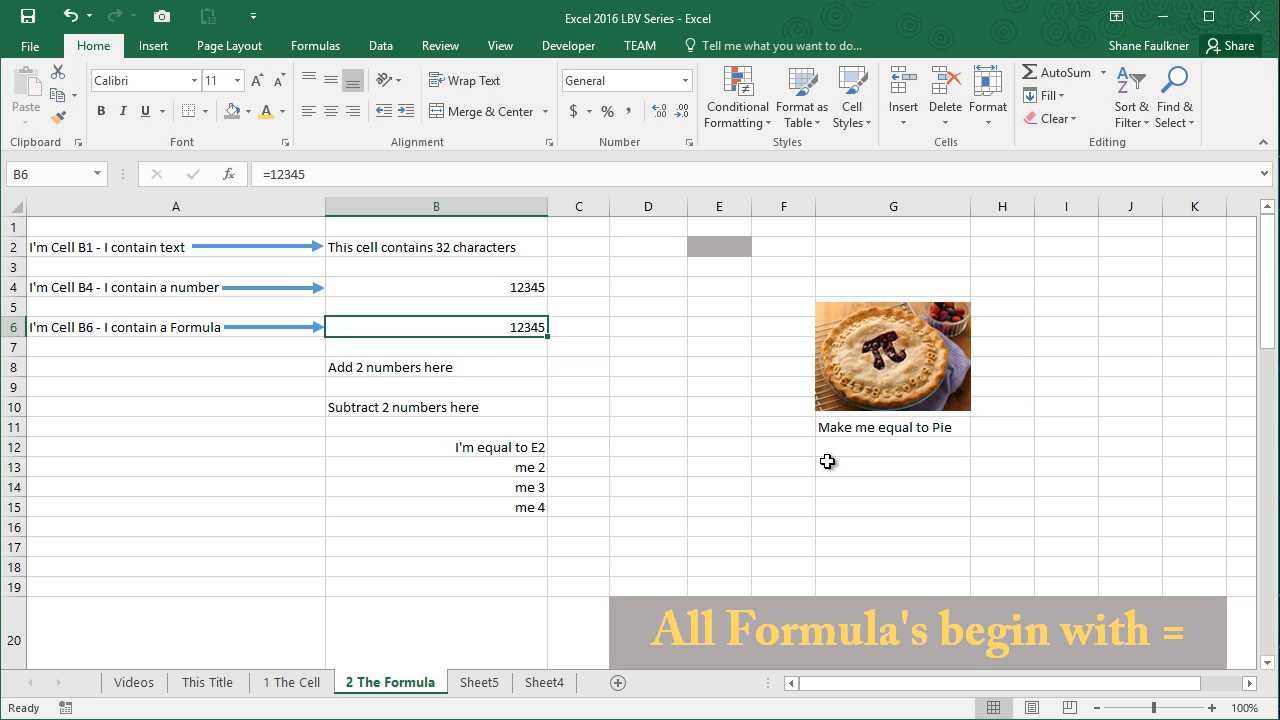
click(436, 288)
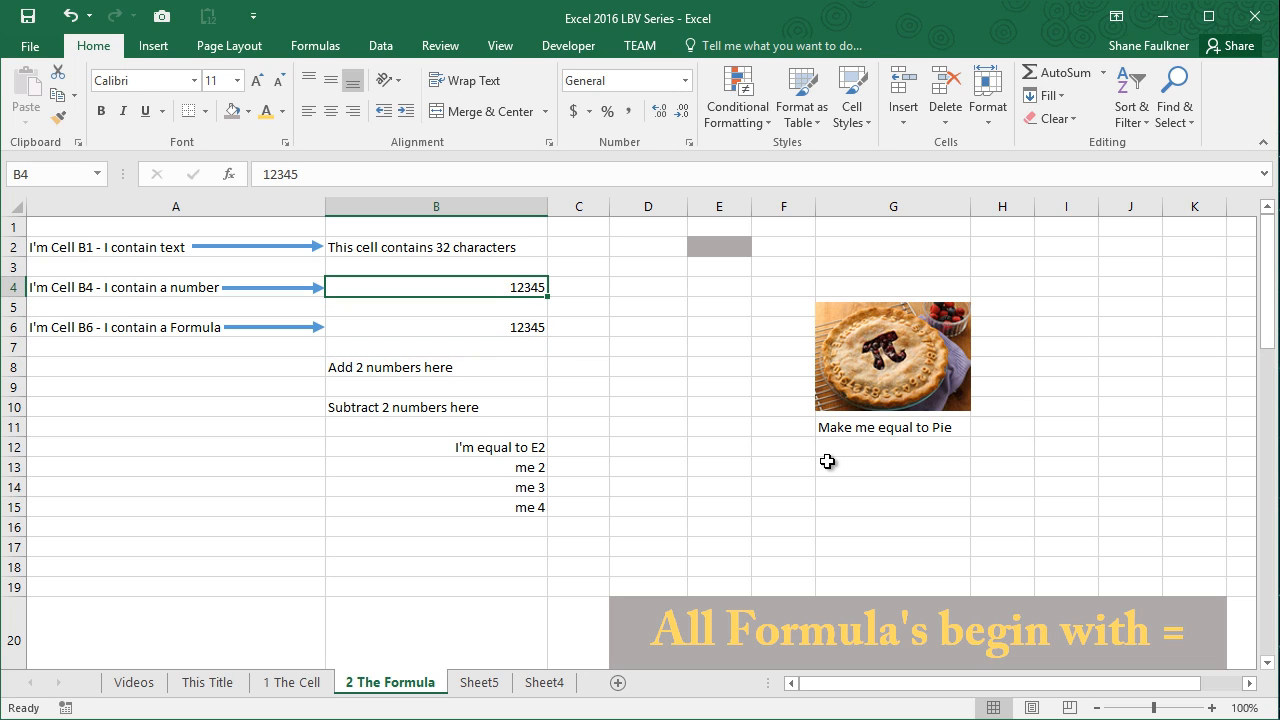
- Enter =34+56 in B8 so it shows 90 instead of 'Add 2 numbers here'
click(436, 388)
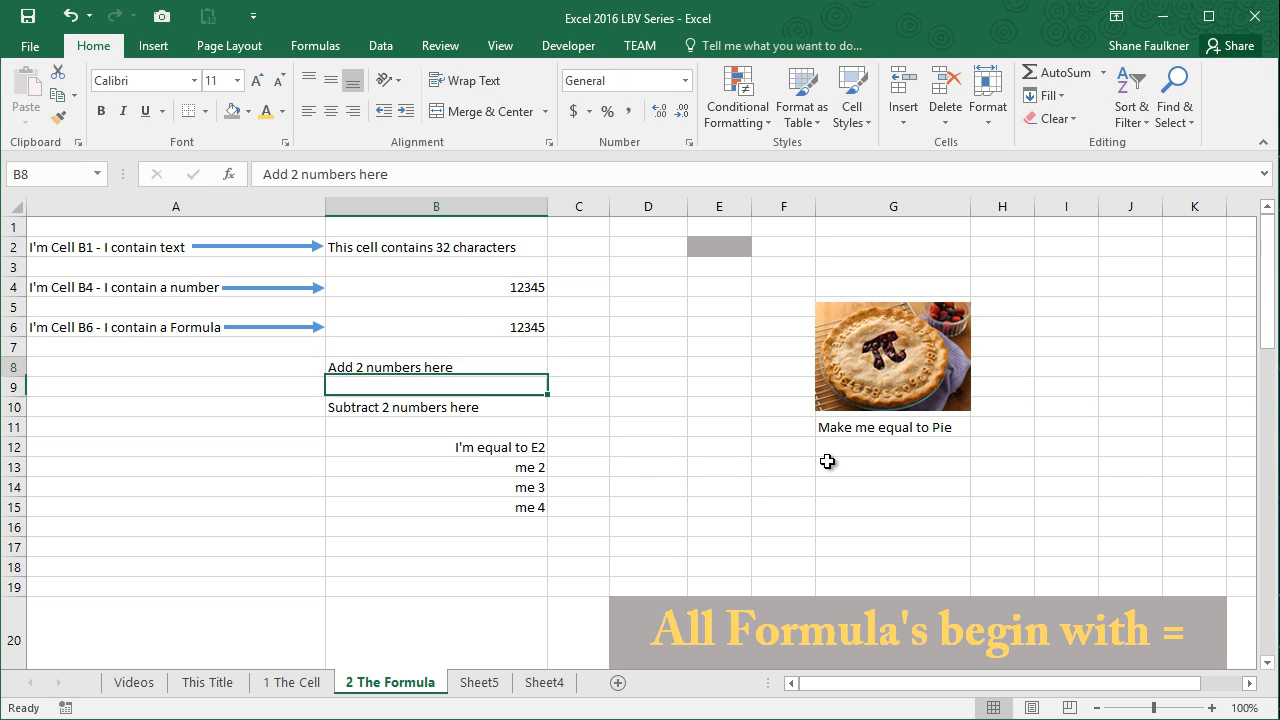
click(436, 366)
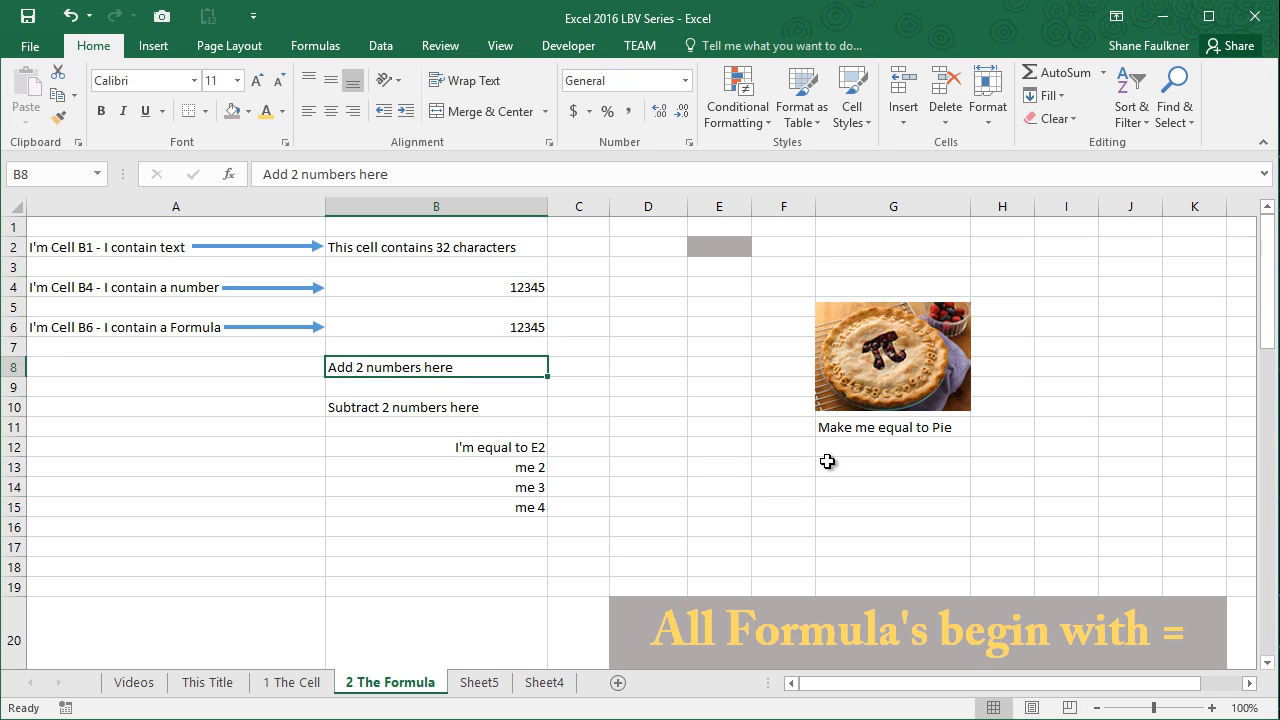
text(=)
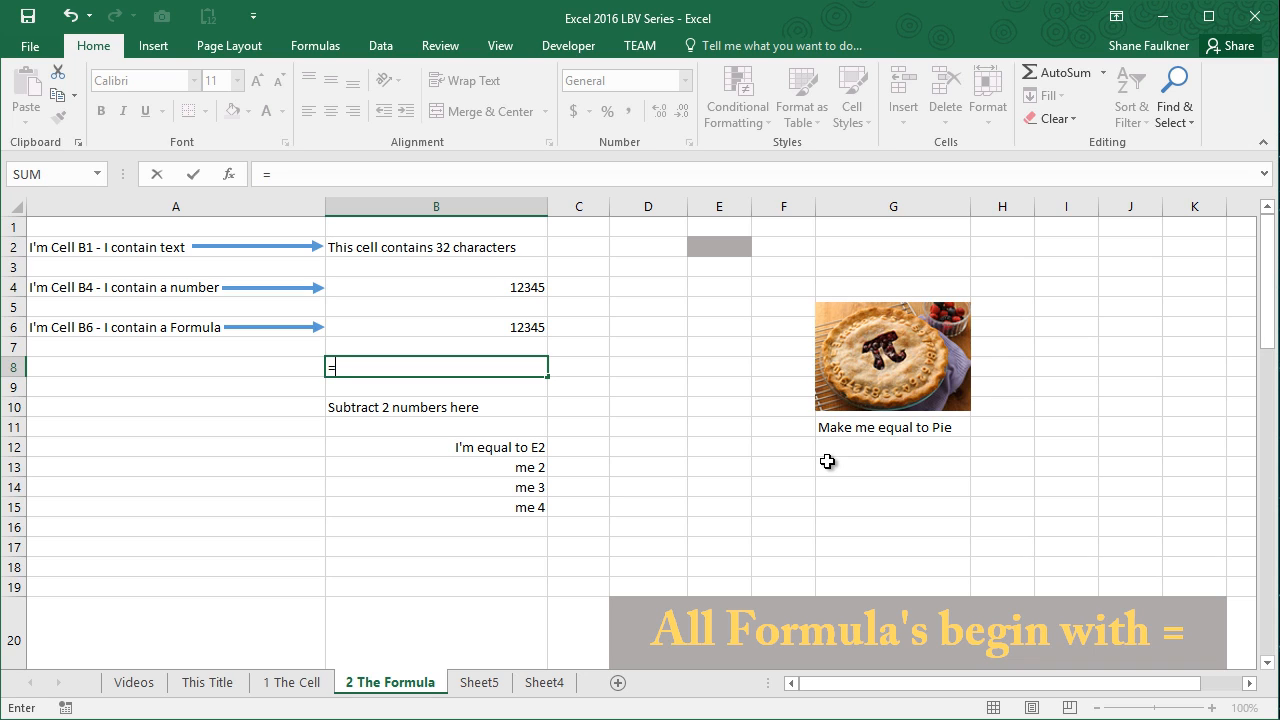
text(3)
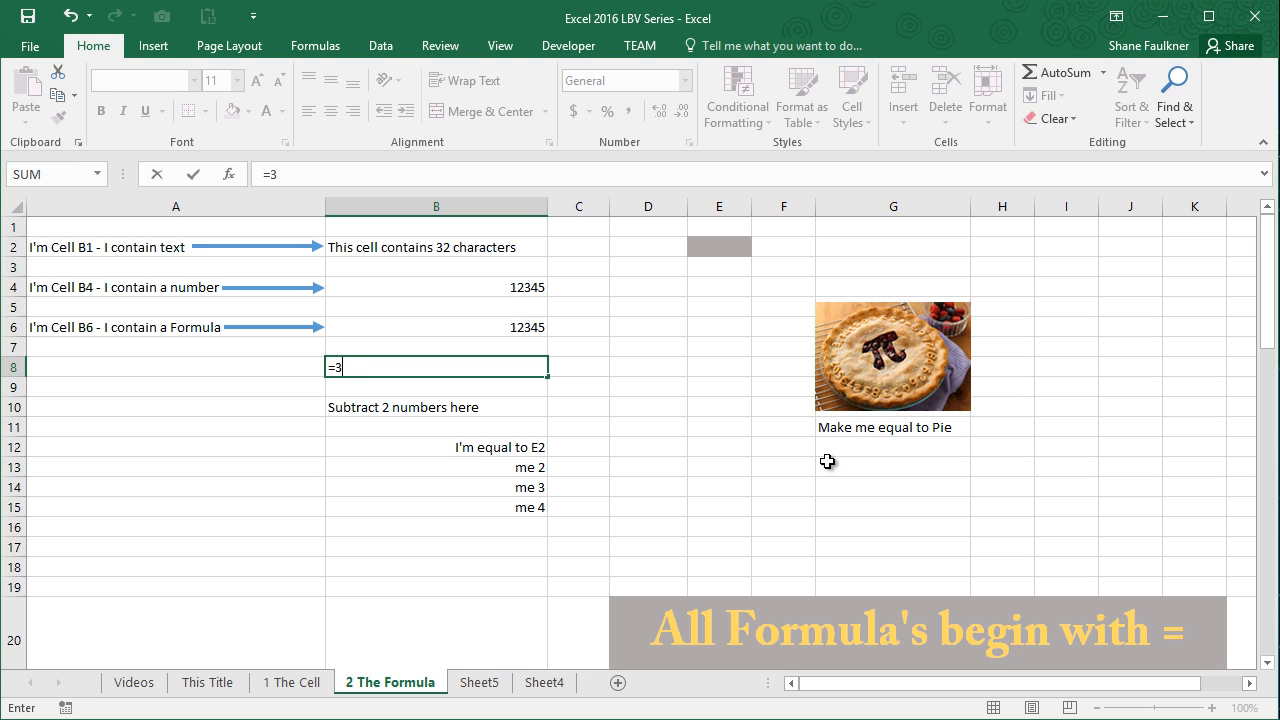
text(4+)
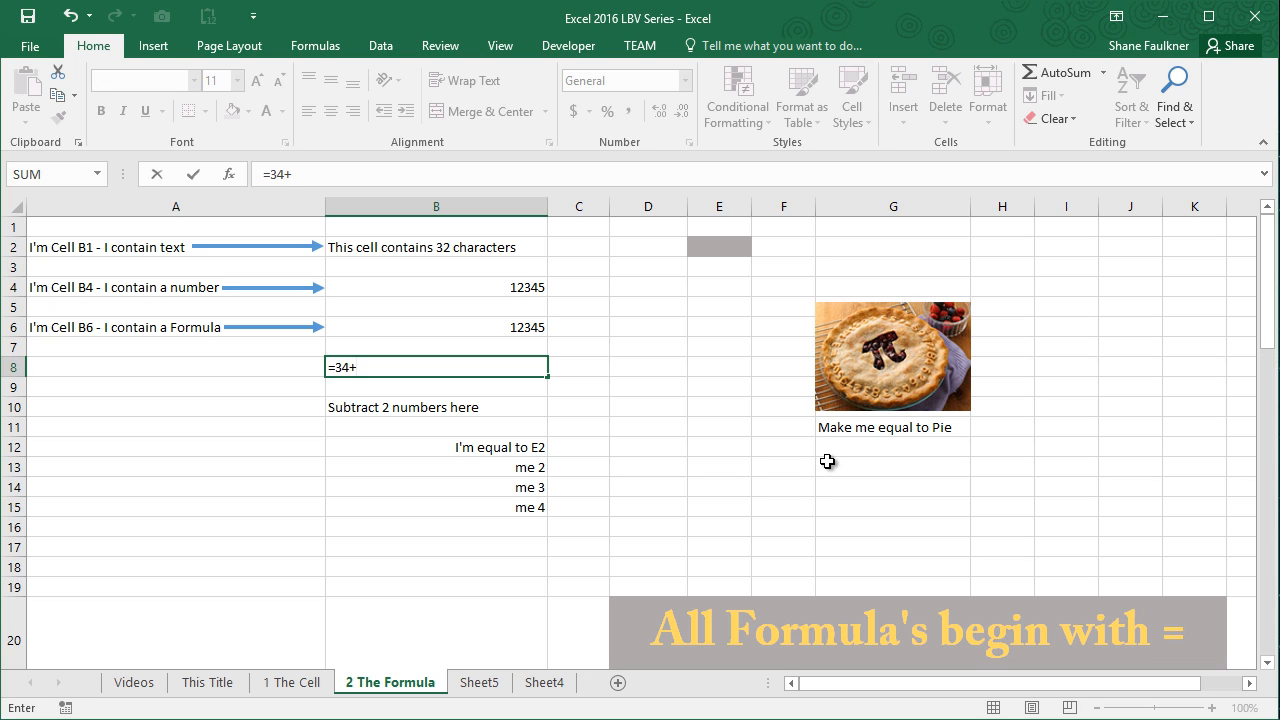
text(56)
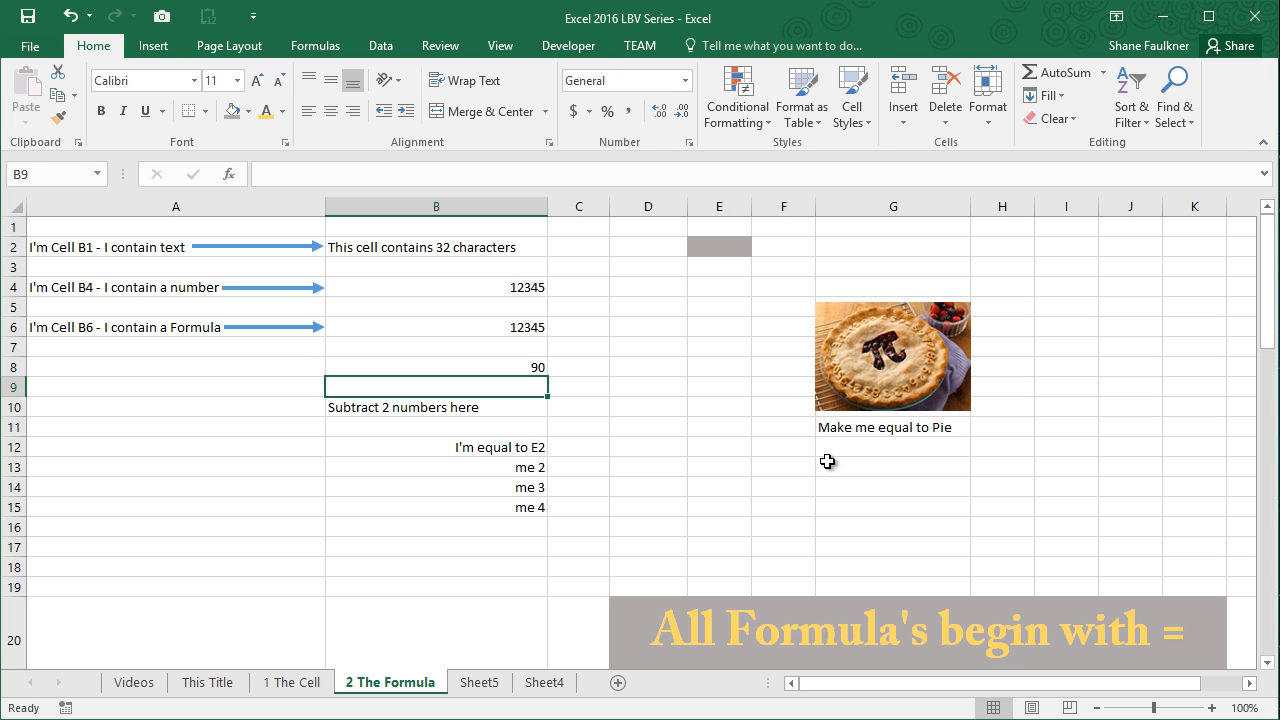
- Enter a subtraction formula starting =86- in B10 showing 76, then review B8's =34+56
click(436, 408)
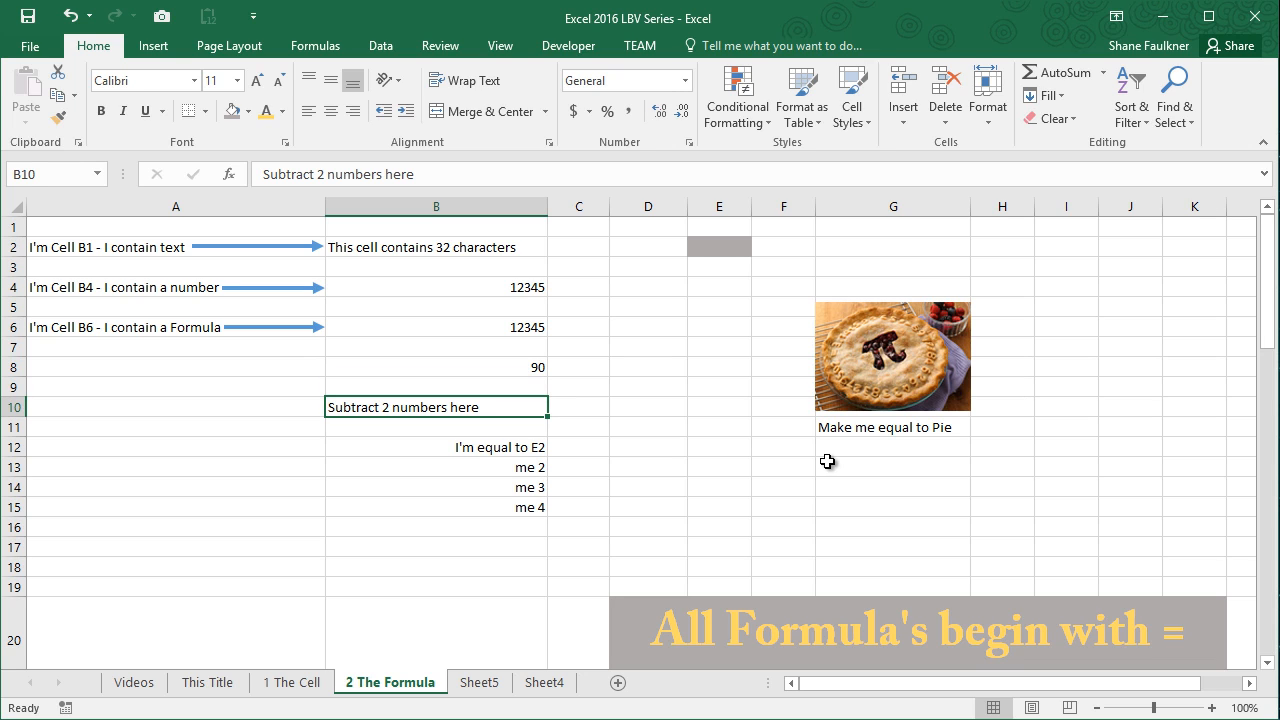
text(=)
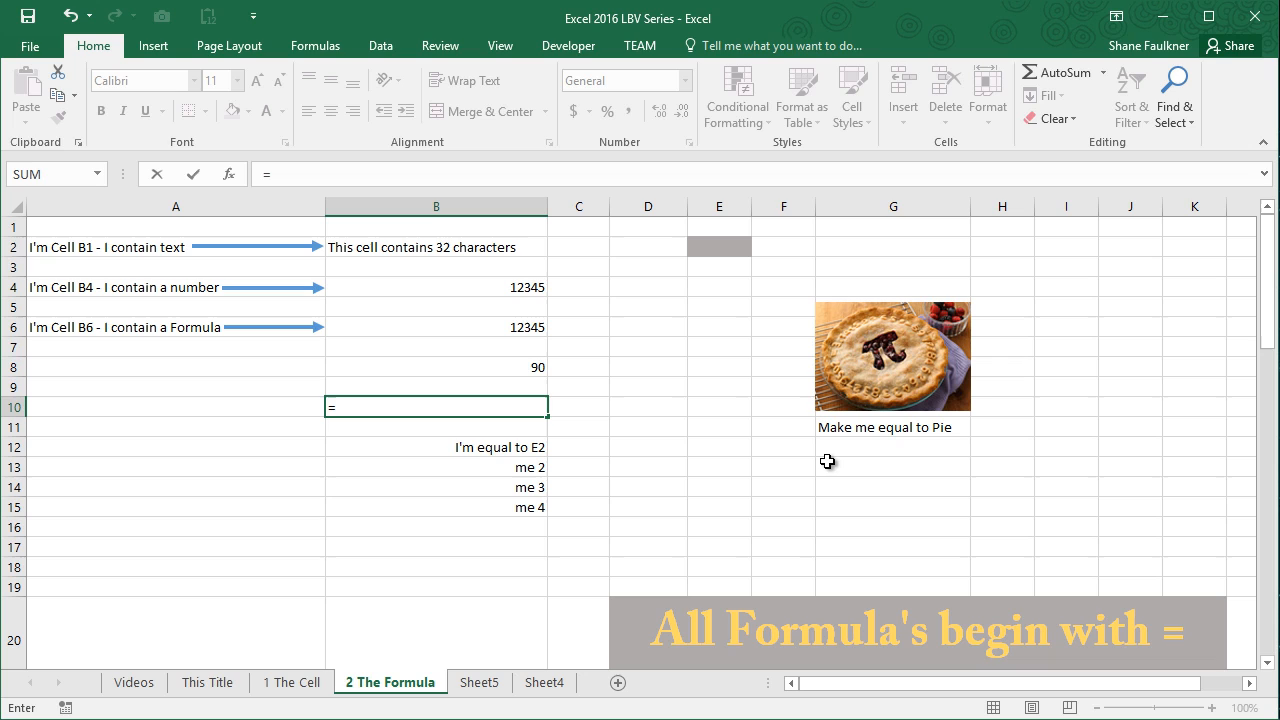
text(86)
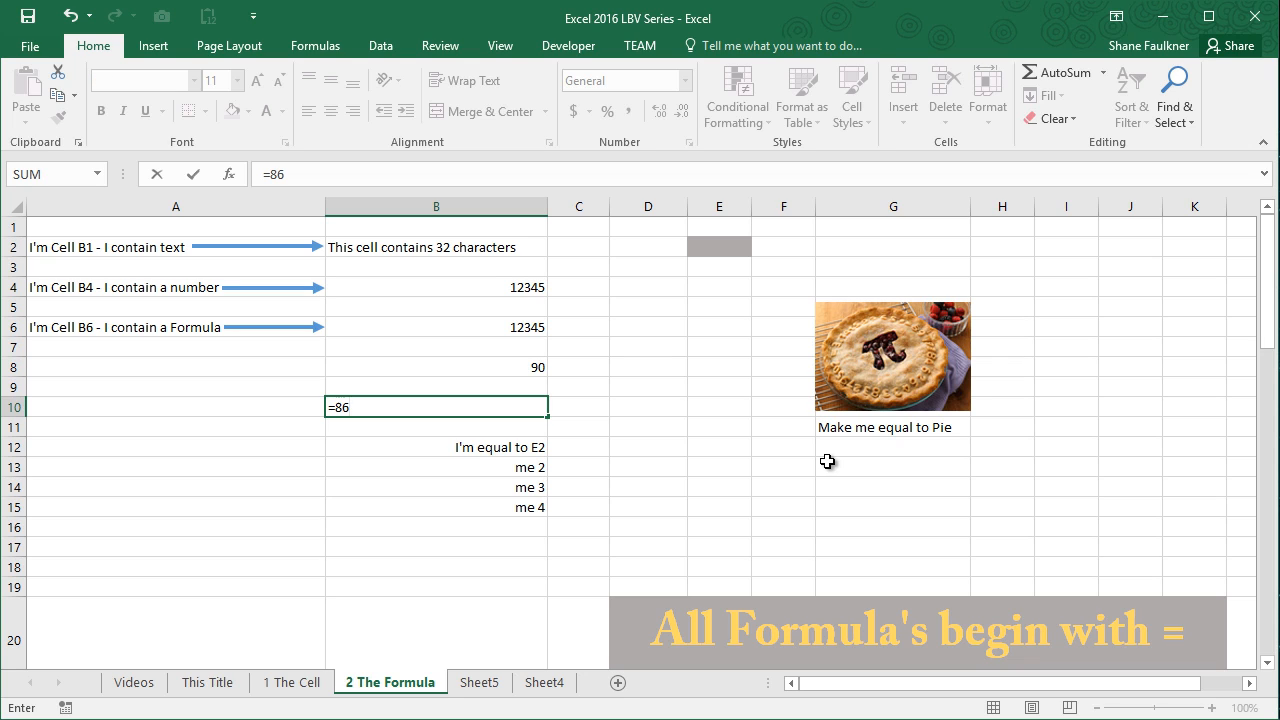
text(-)
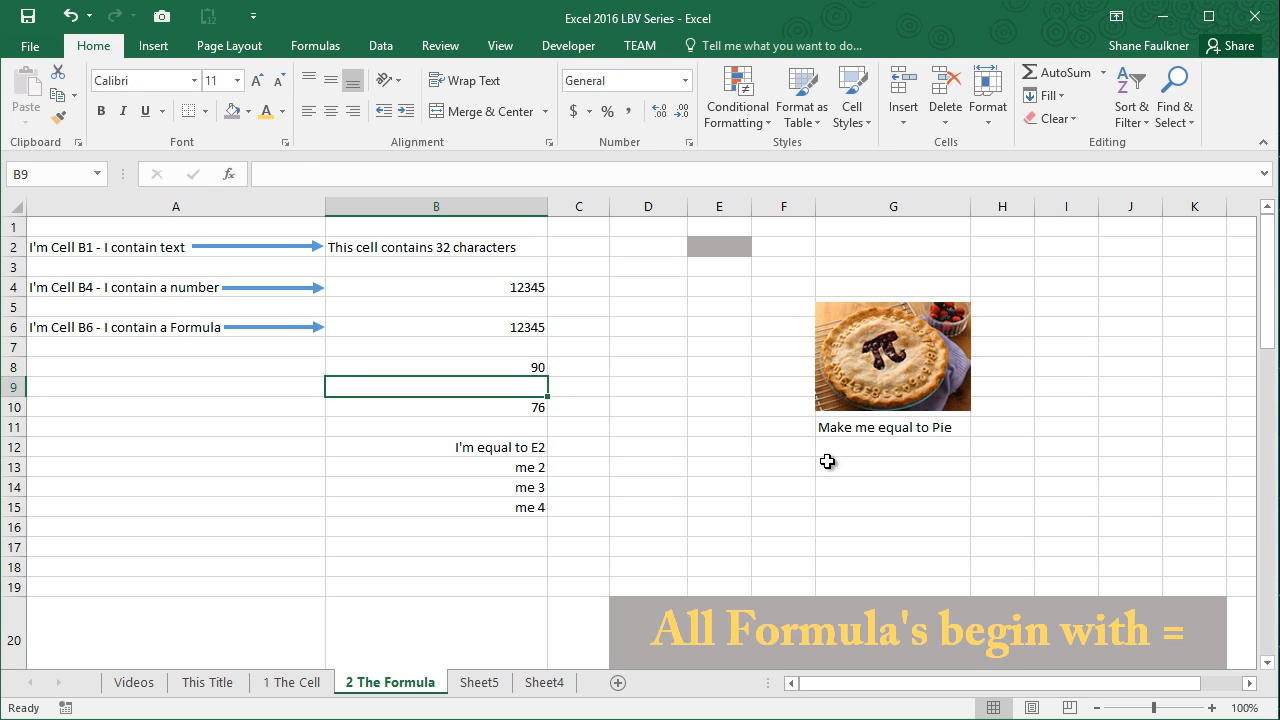
click(436, 368)
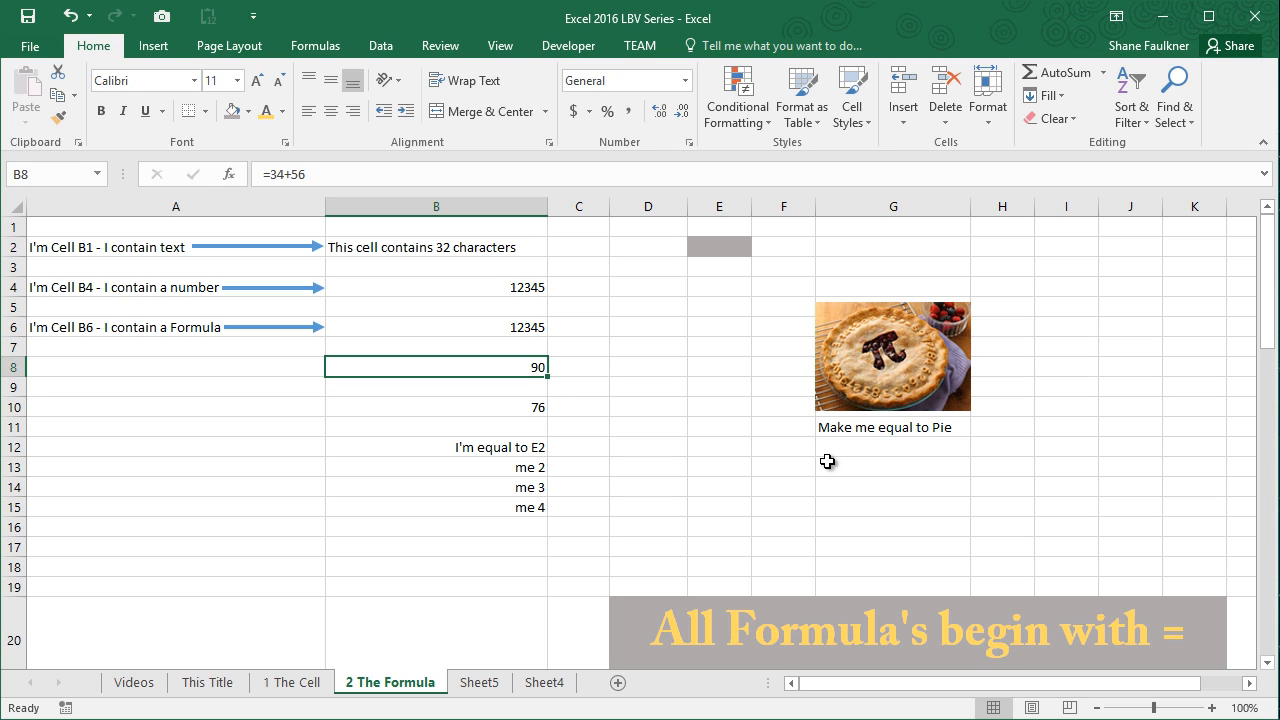
click(436, 408)
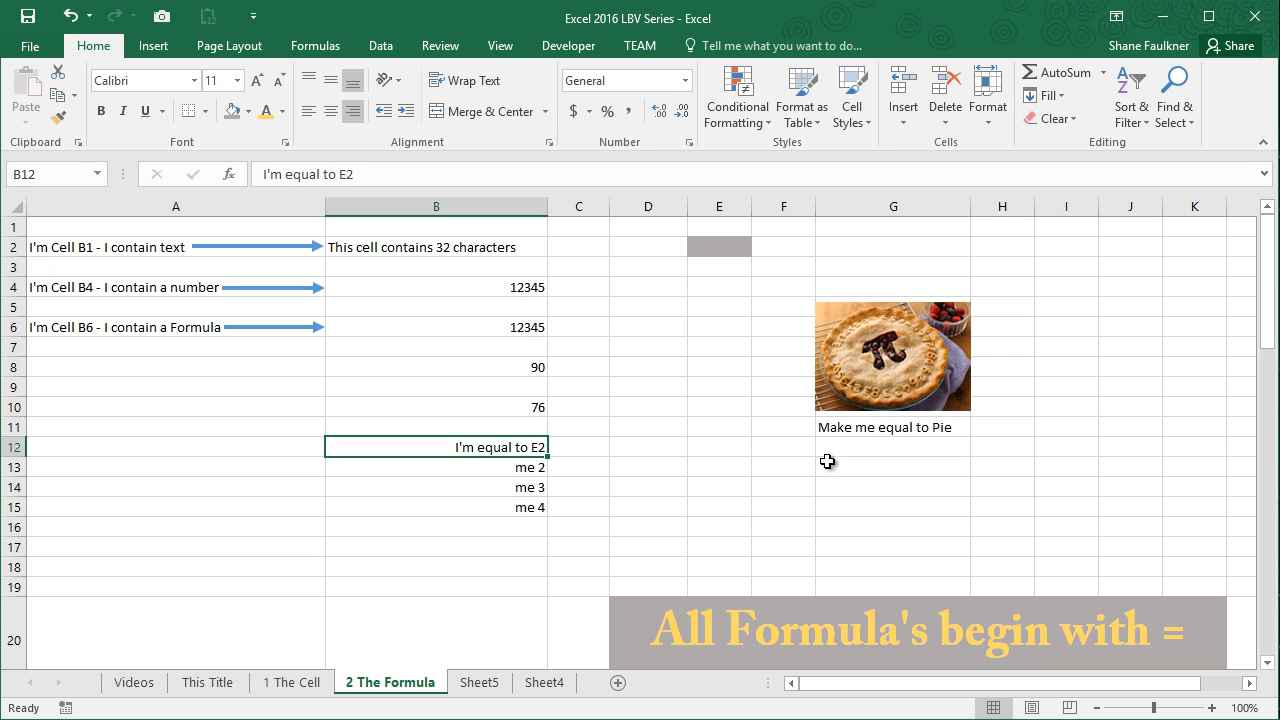
- Enter =E2 in B12 so it shows 0 and confirm the formula in the formula bar
text(=)
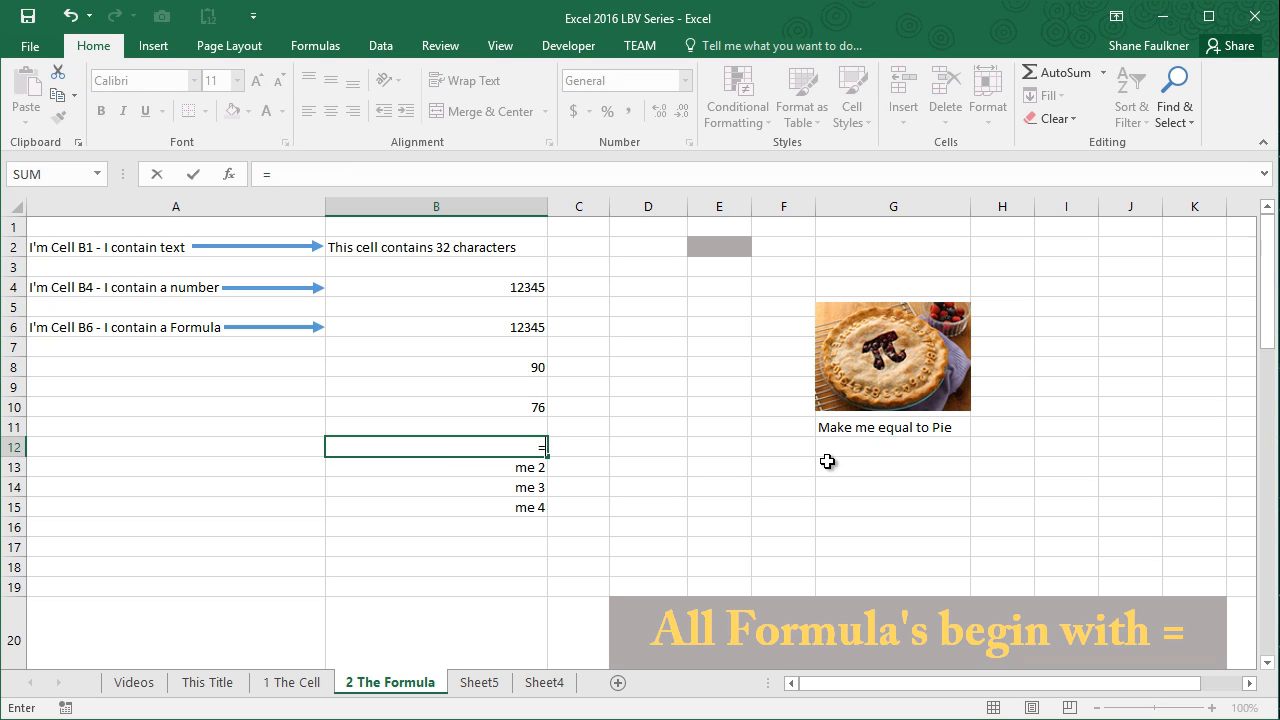
text(e)
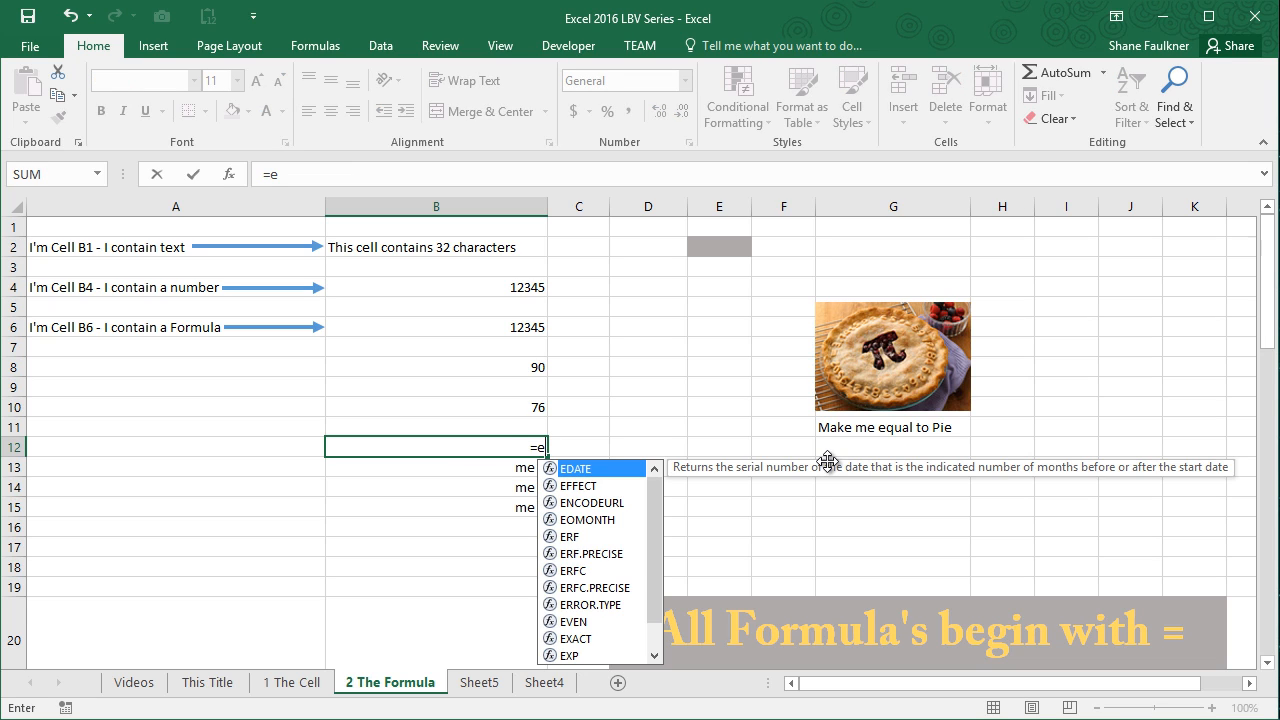
text(2)
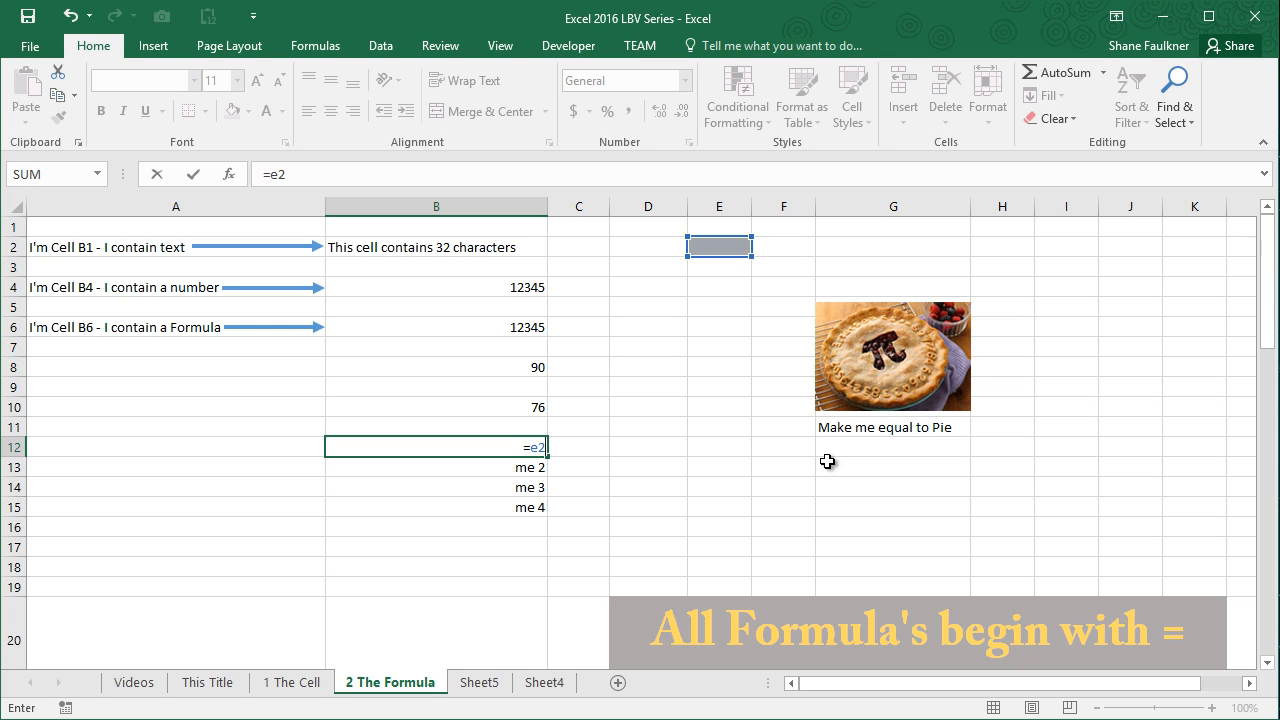
mouse_move(716, 272)
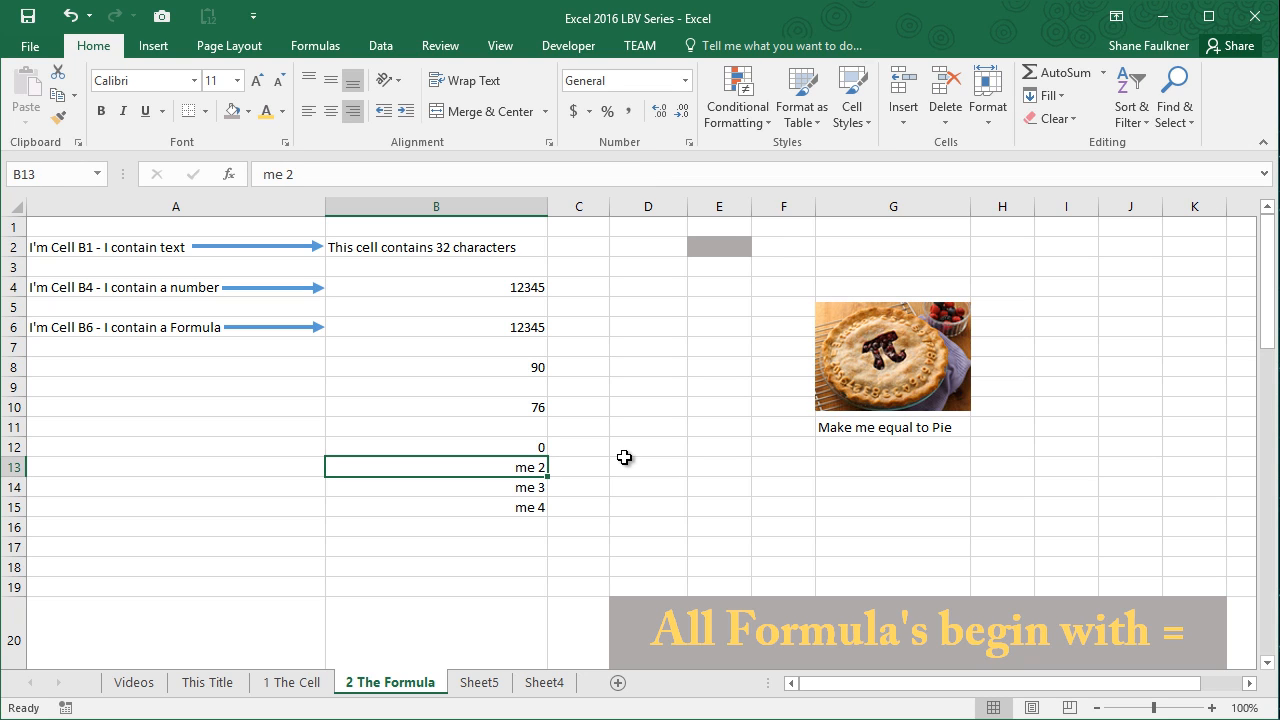
click(436, 448)
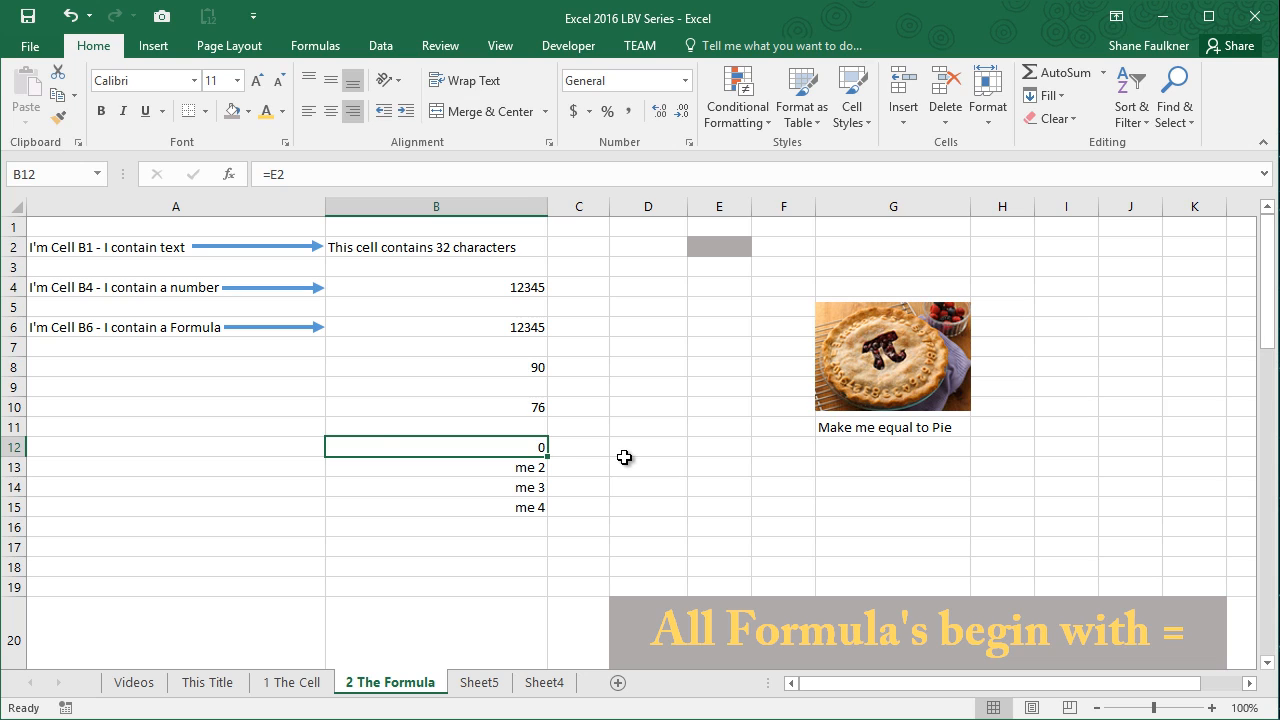
- Put 555 in the grey cell E2 so B12 shows 555, then move to B13
click(578, 446)
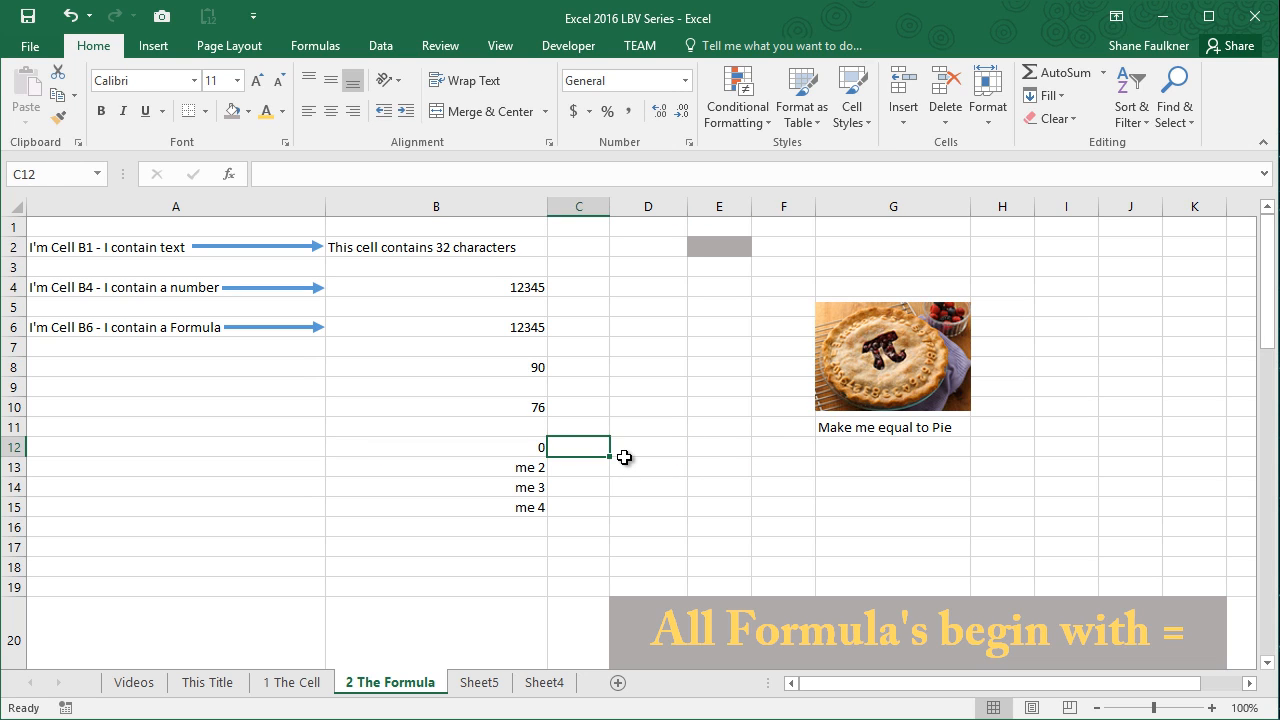
click(648, 446)
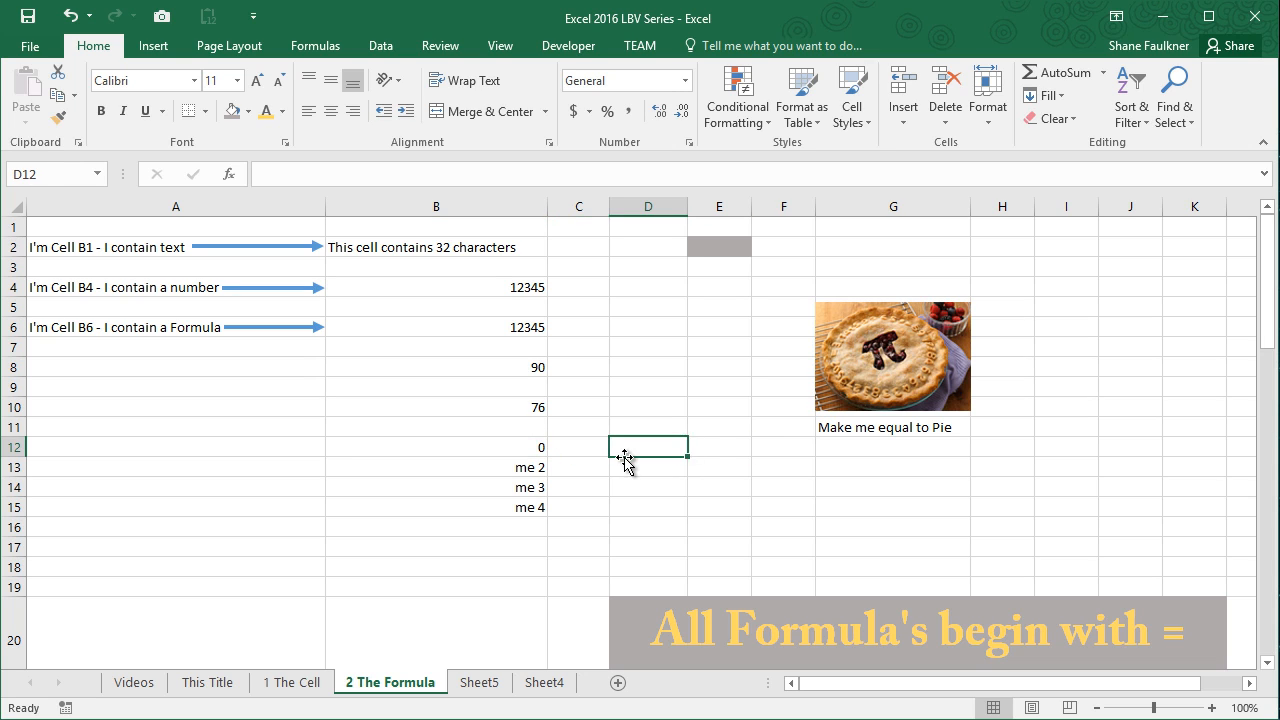
click(720, 288)
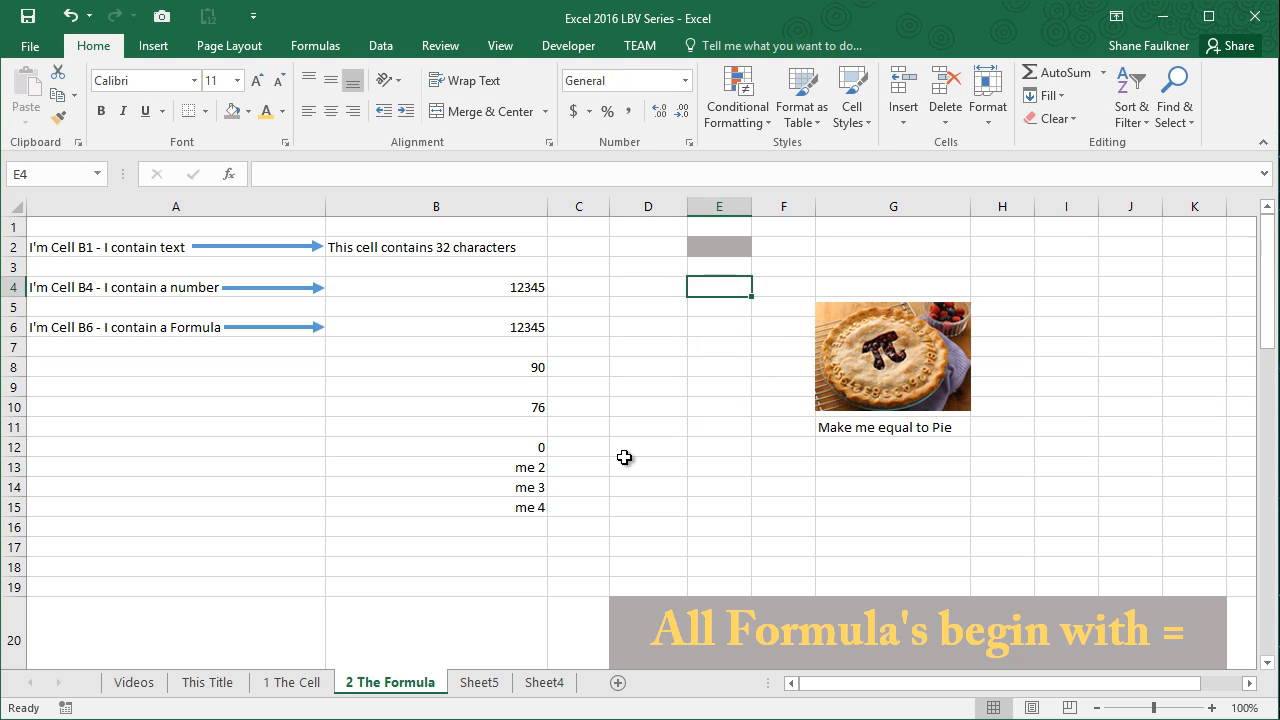
click(720, 246)
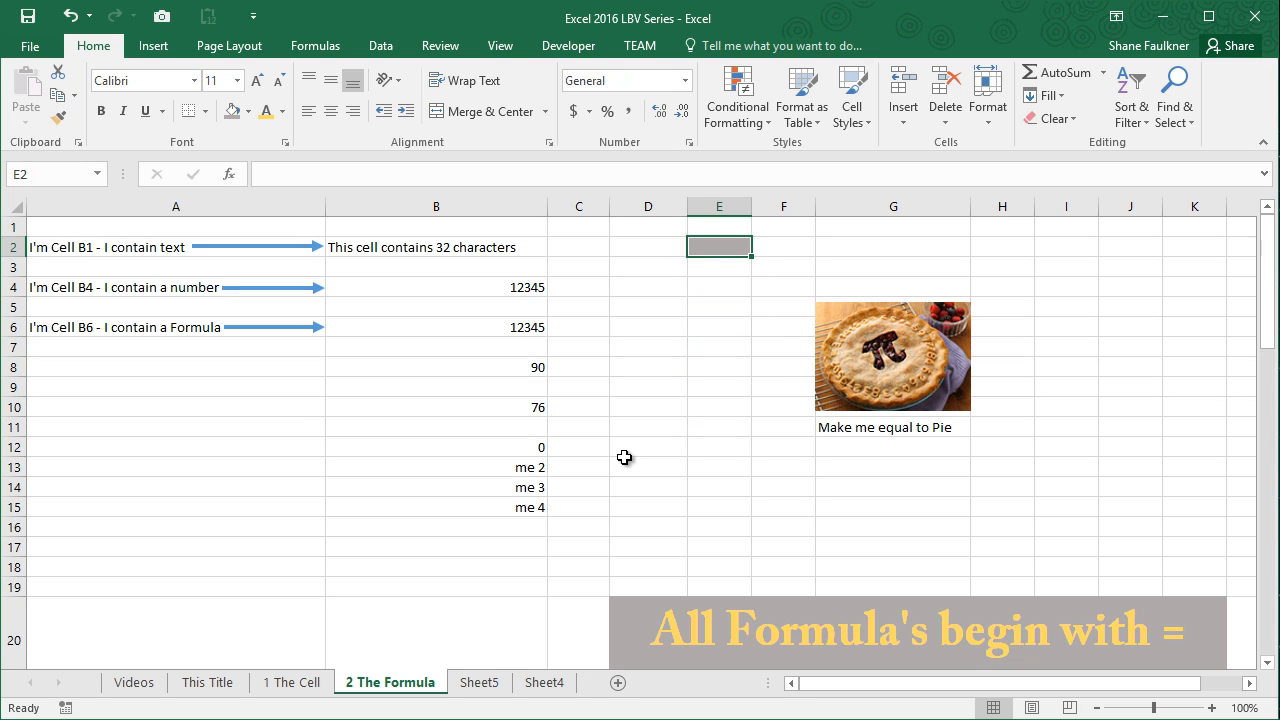
text(555)
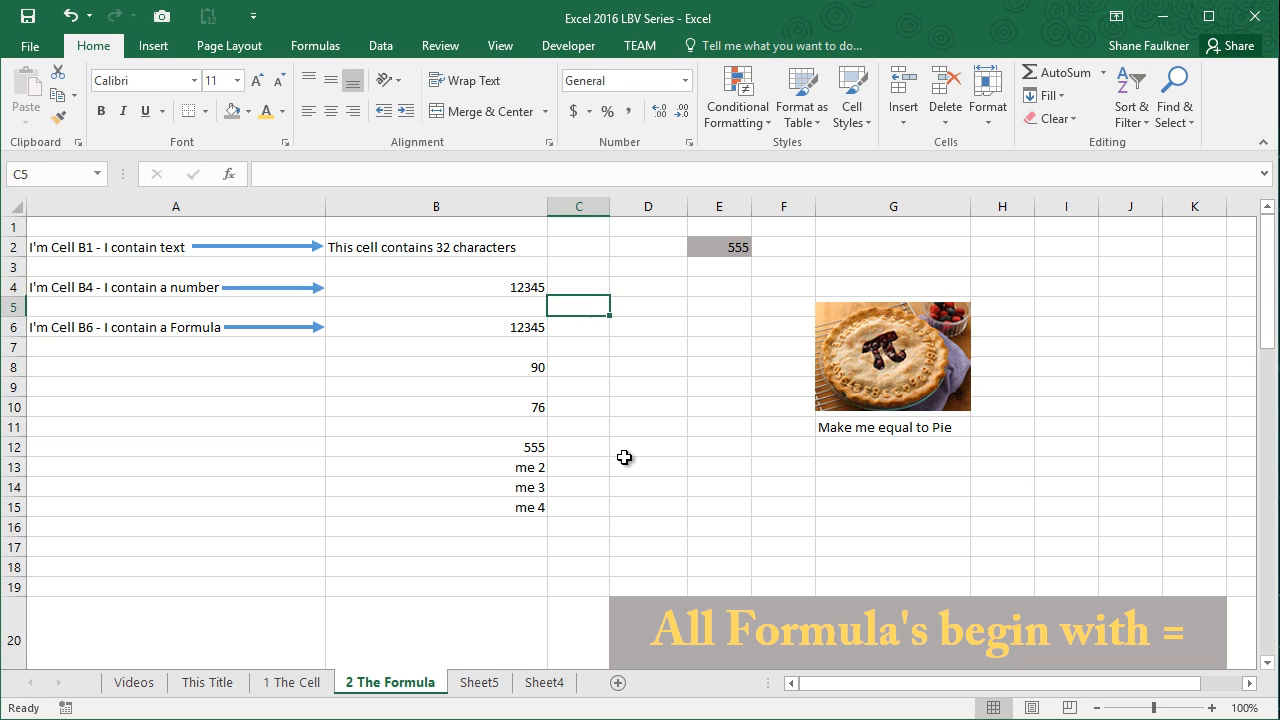
click(436, 468)
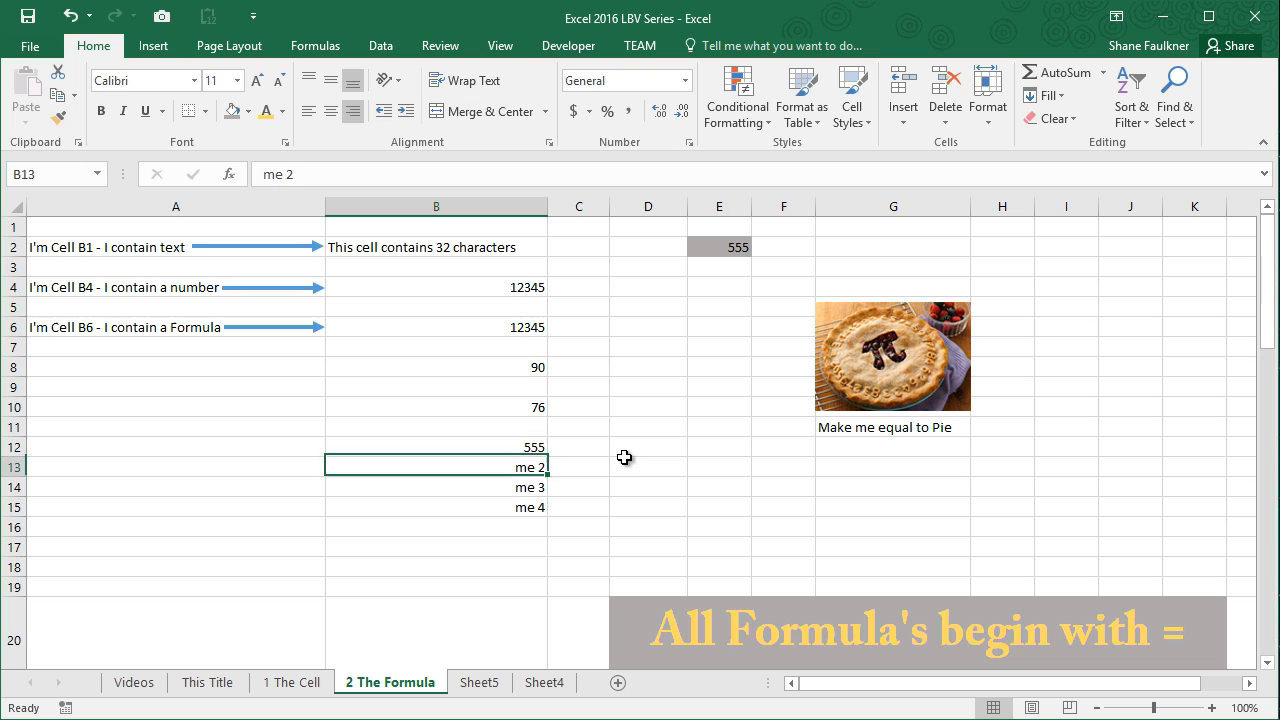
- Make B13 through B15 reference E2 so B12–B15 all show 555, then return to E2
text(=)
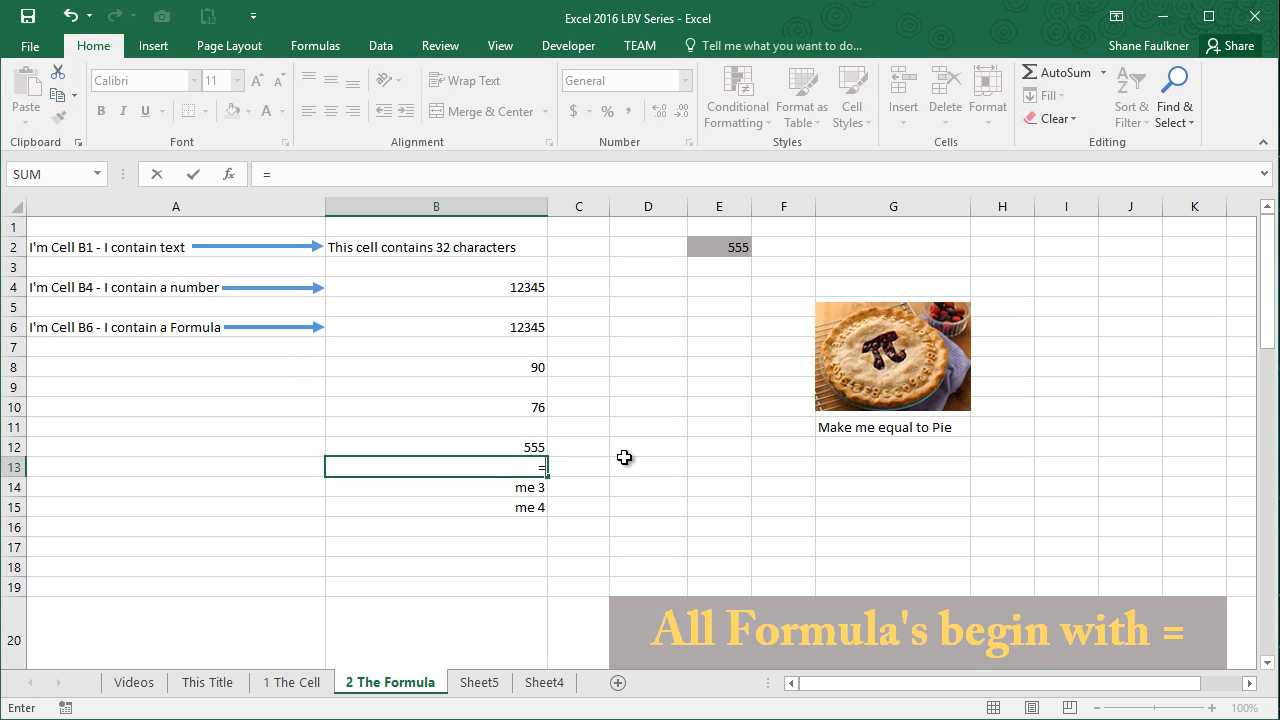
mouse_move(686, 368)
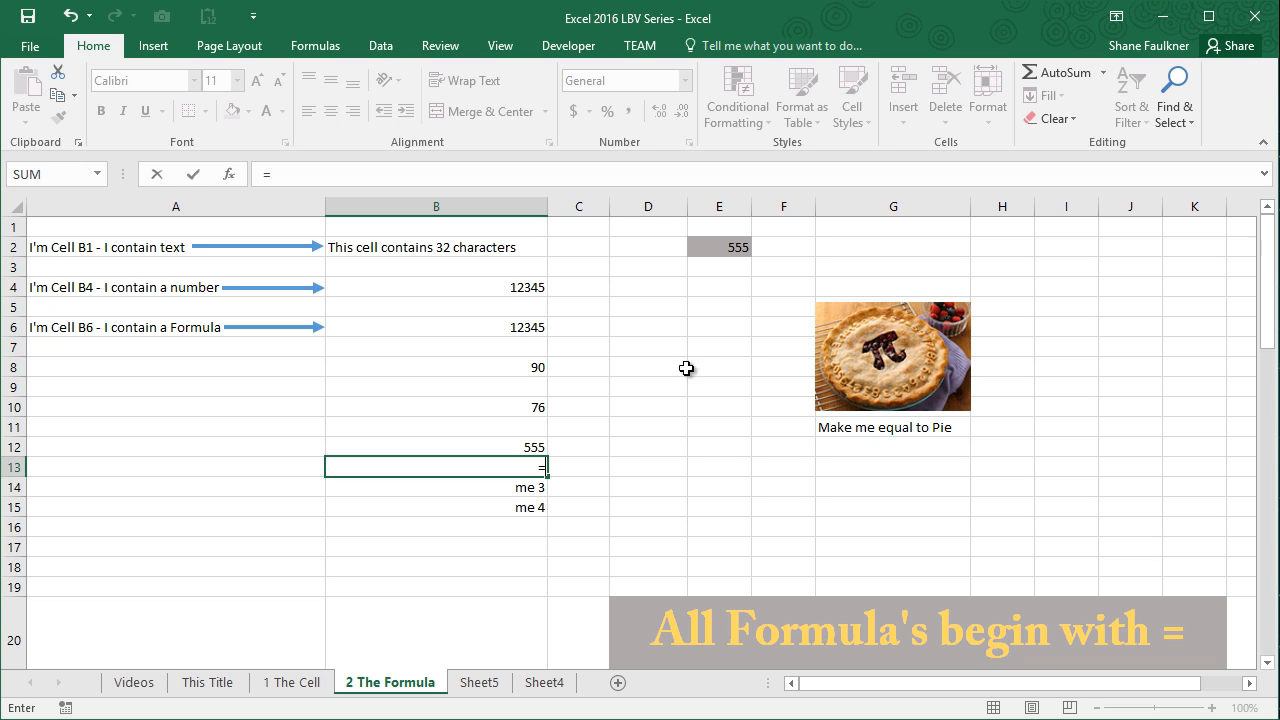
click(718, 248)
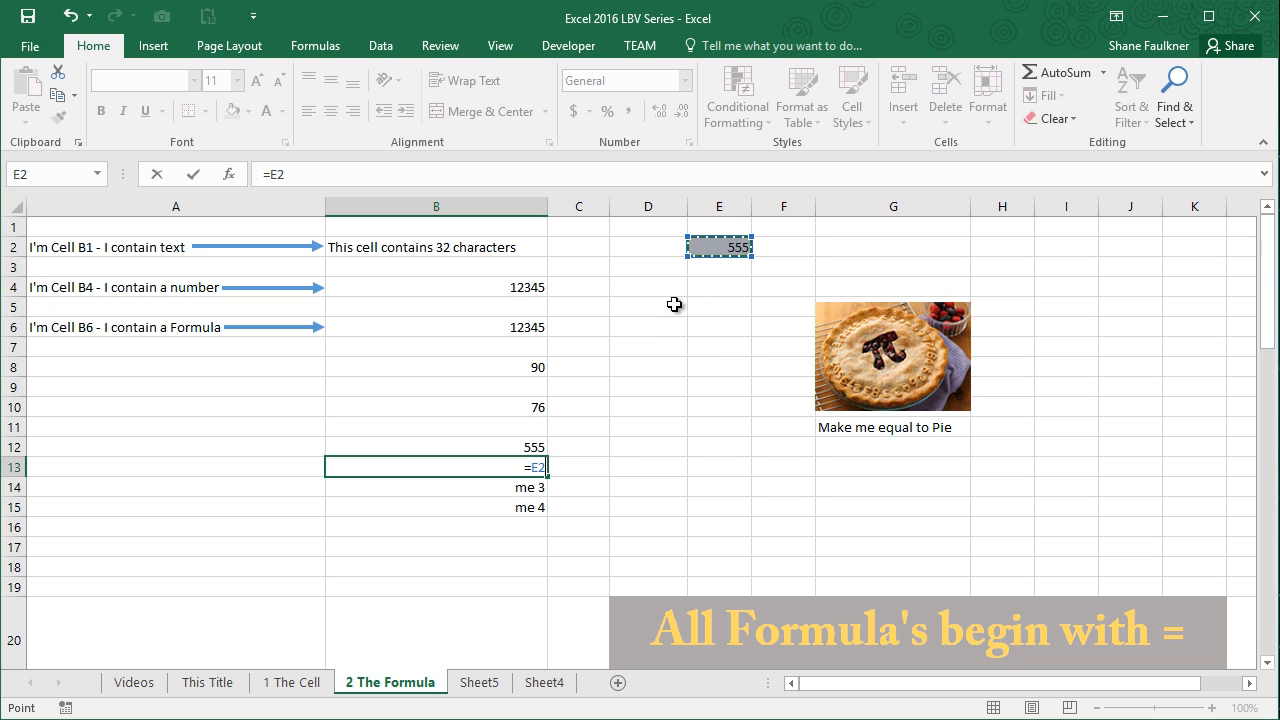
mouse_move(544, 482)
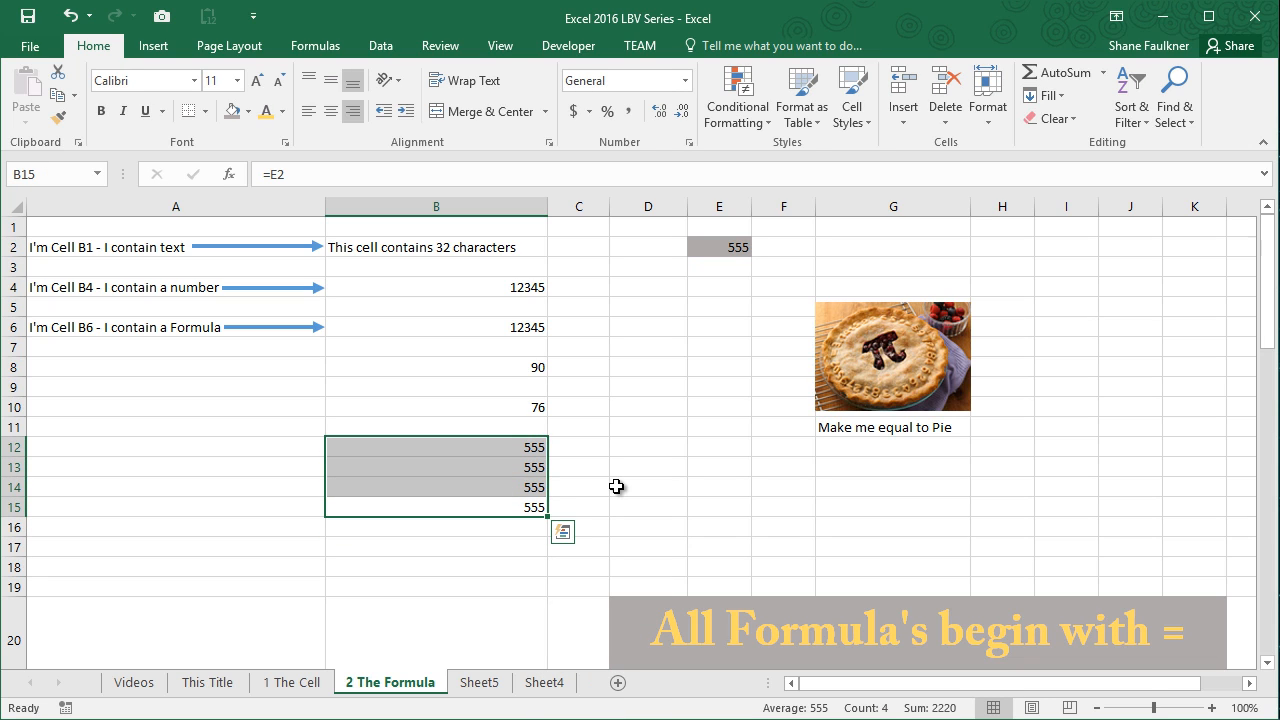
click(720, 246)
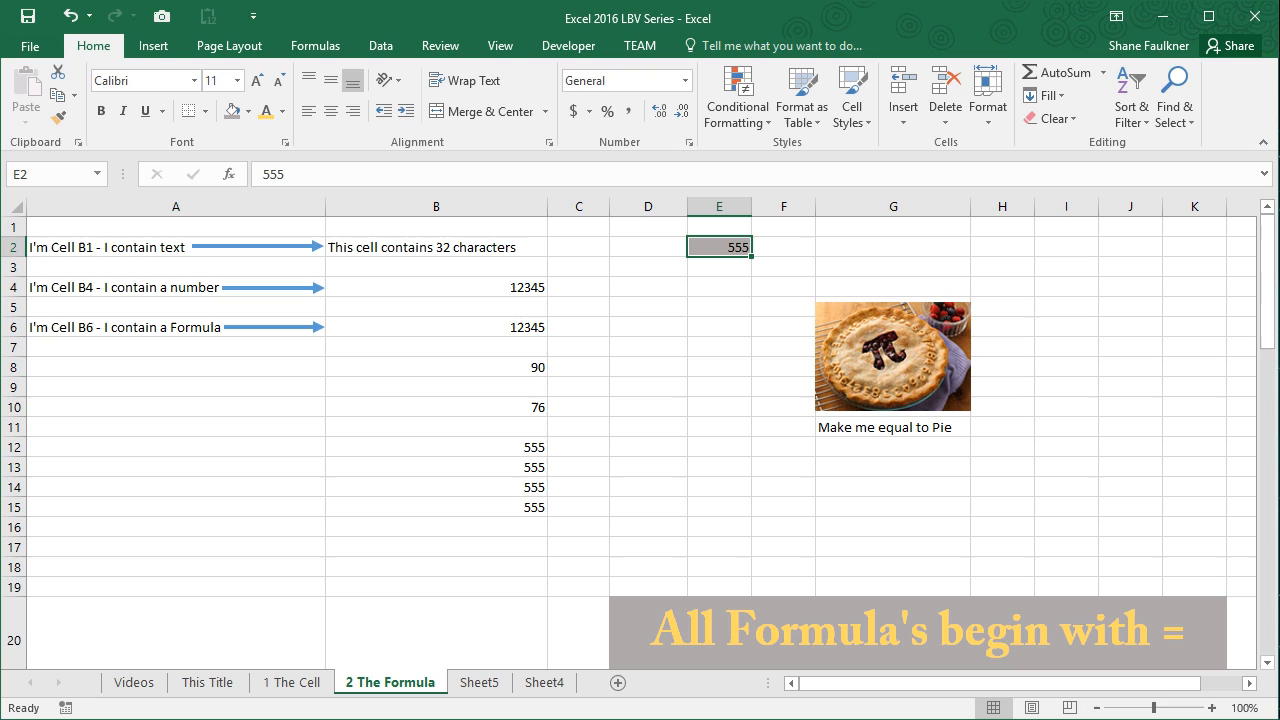
- Change E2 to 777 so B12–B15 show 777, check B12's formula, then select G11
text(777)
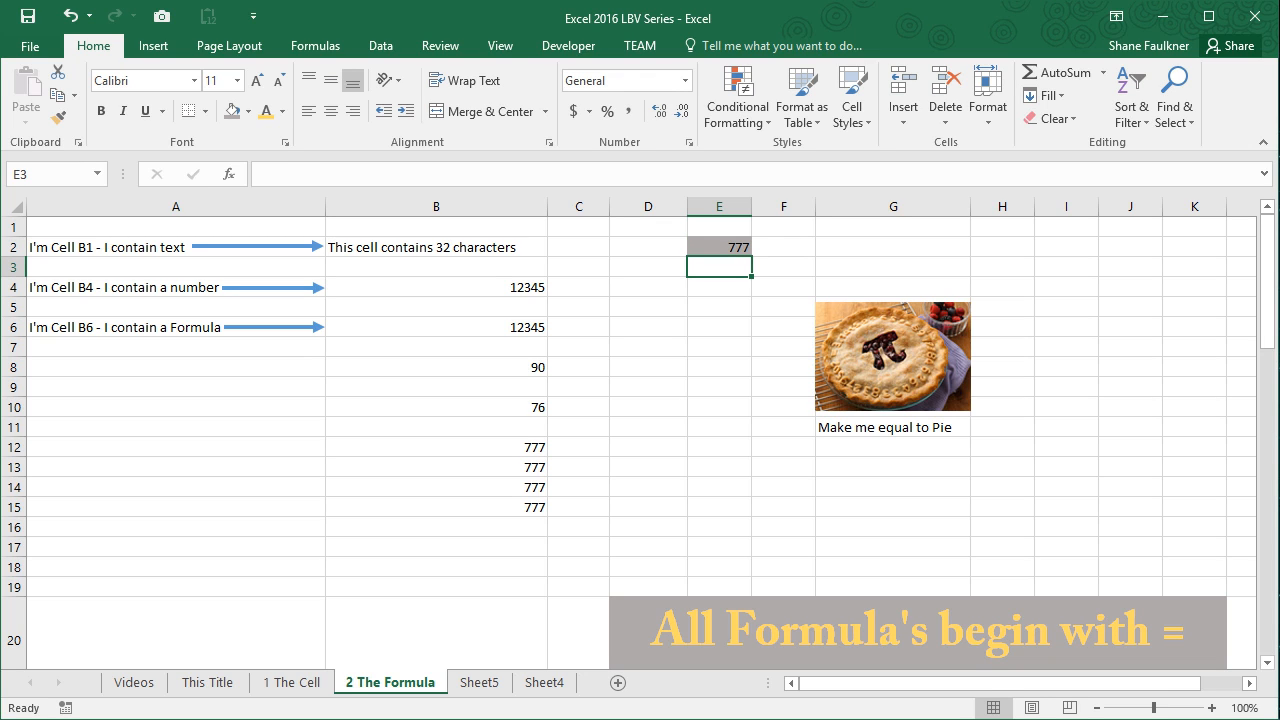
mouse_move(522, 452)
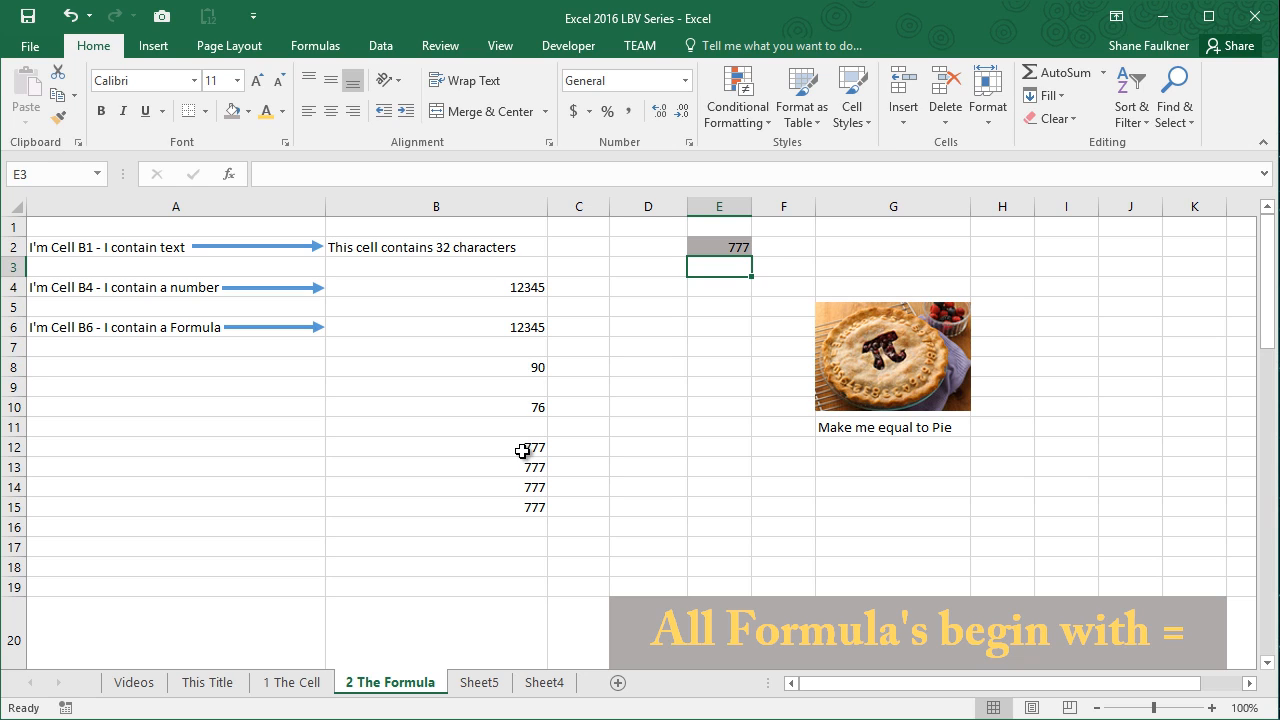
click(436, 448)
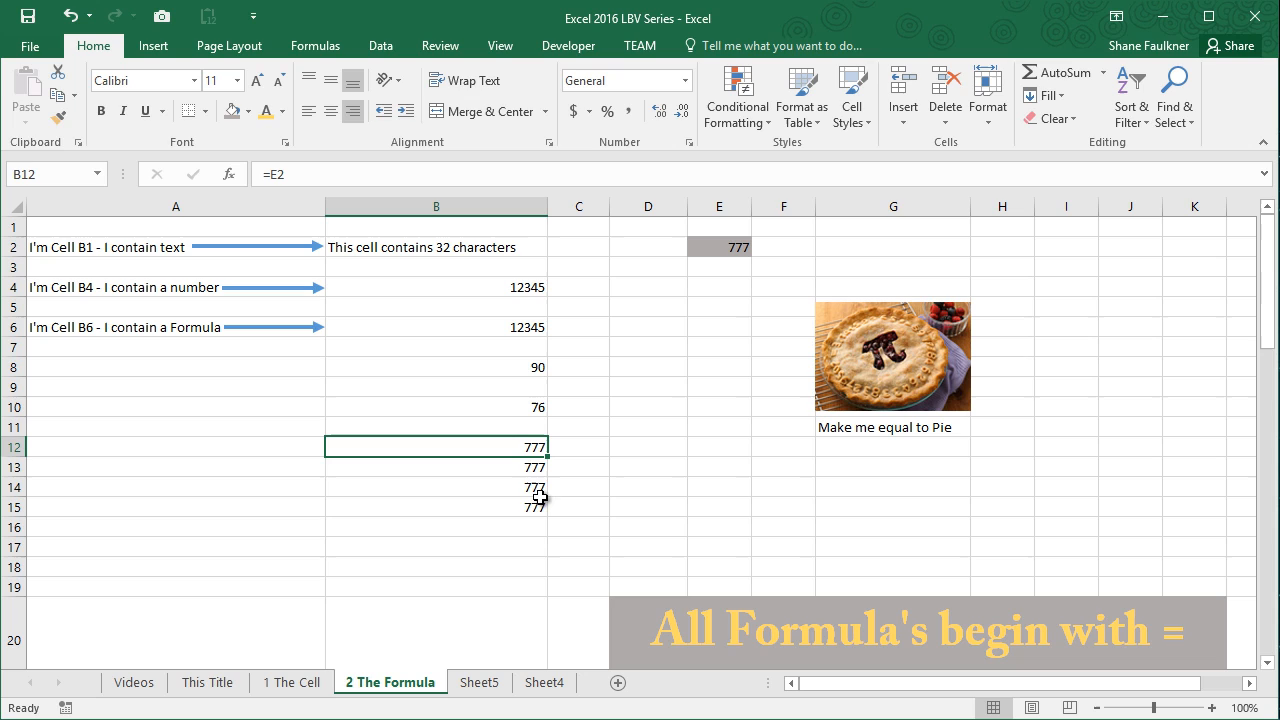
click(892, 428)
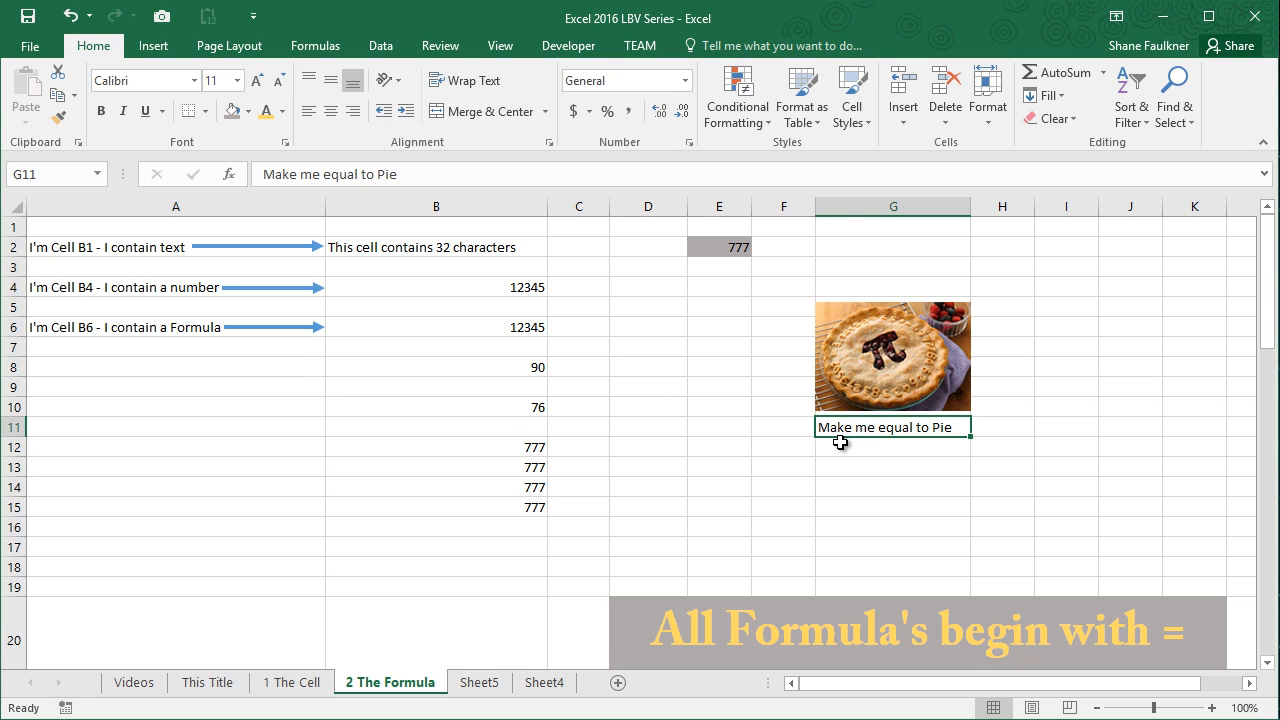
click(292, 682)
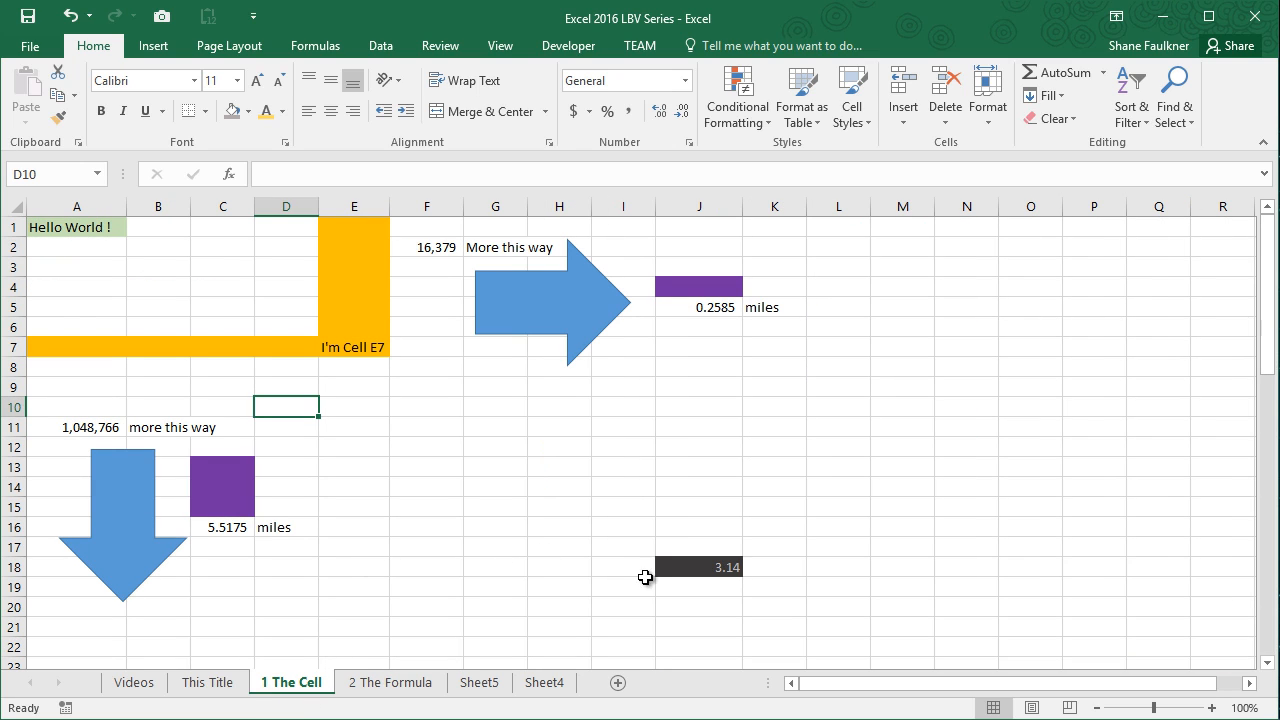
click(700, 568)
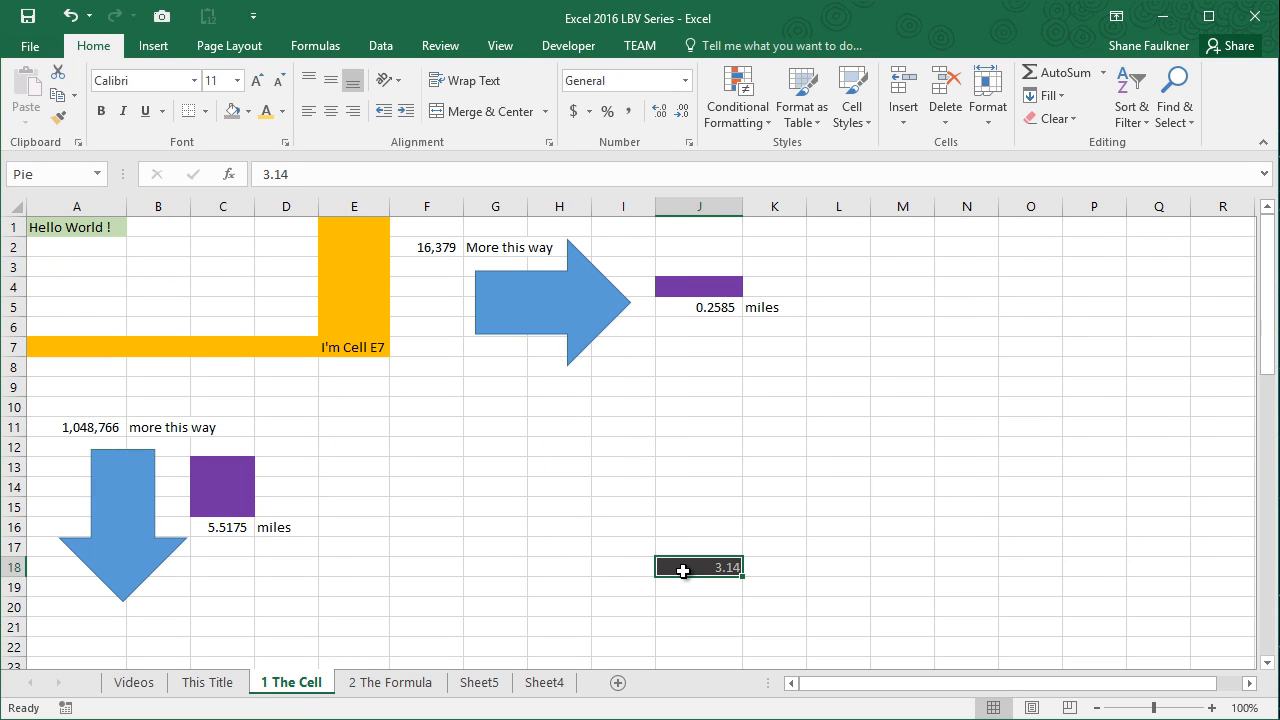
mouse_move(408, 276)
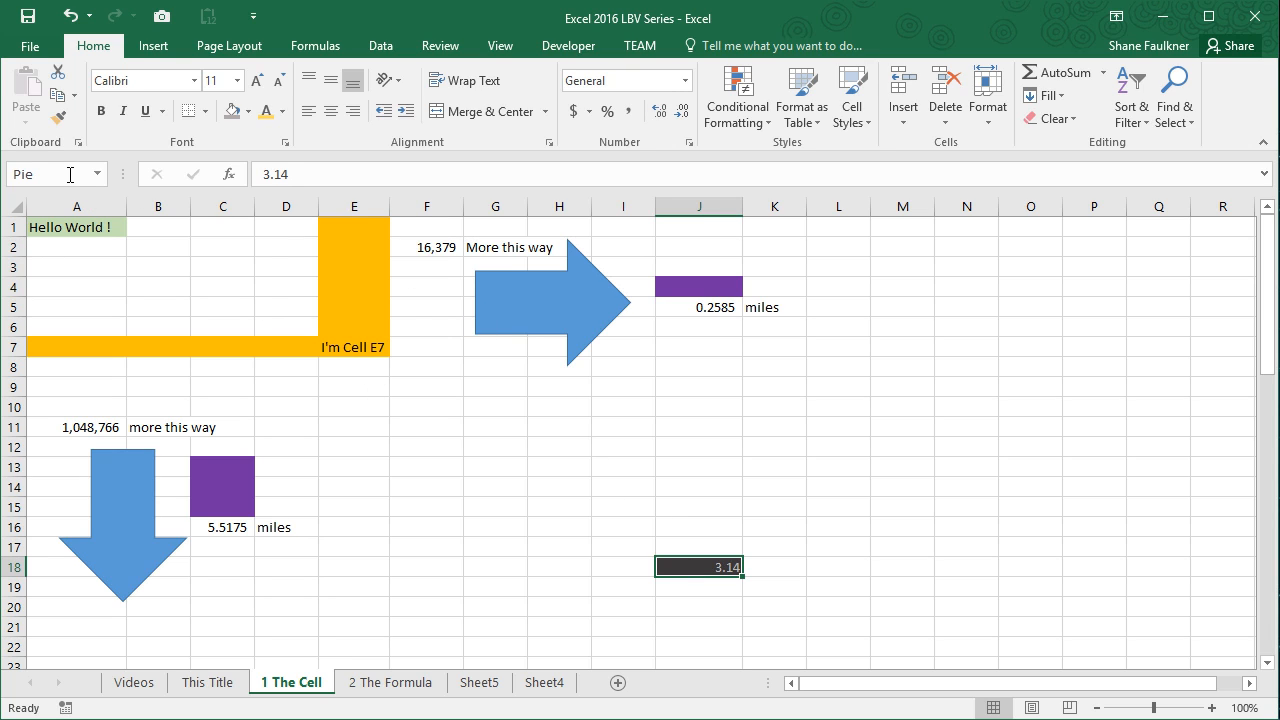
mouse_move(78, 278)
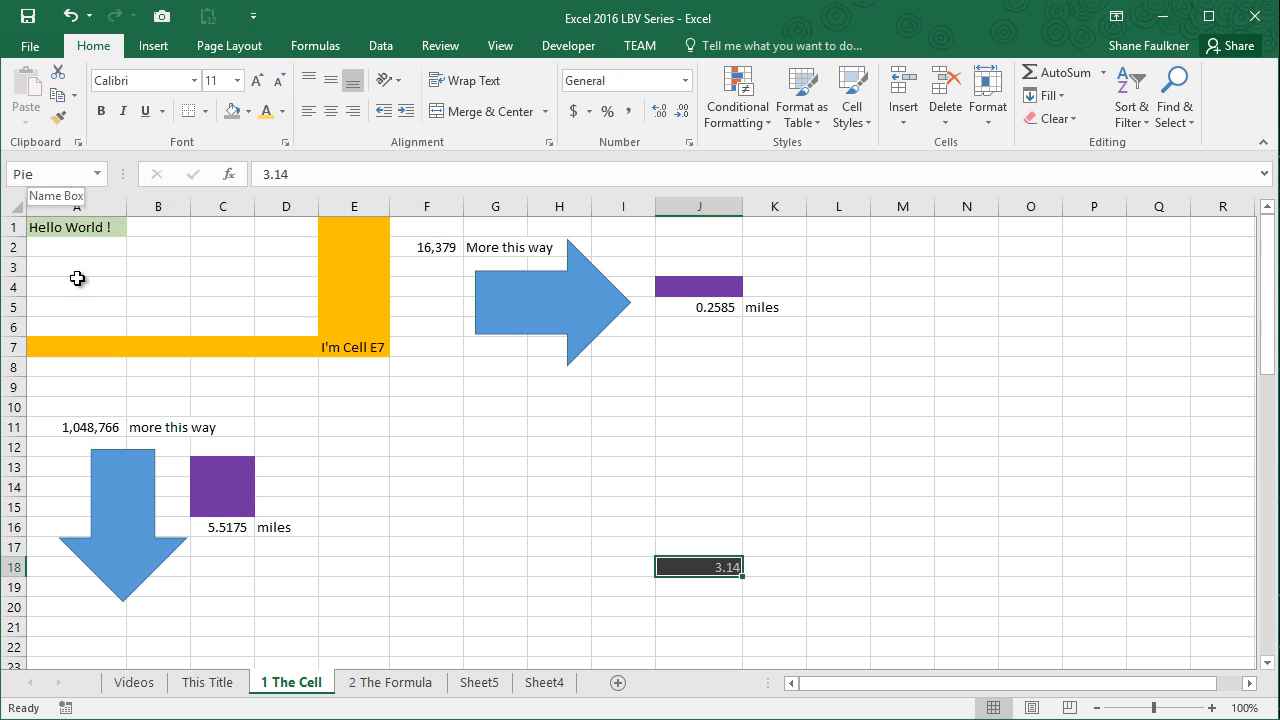
click(208, 684)
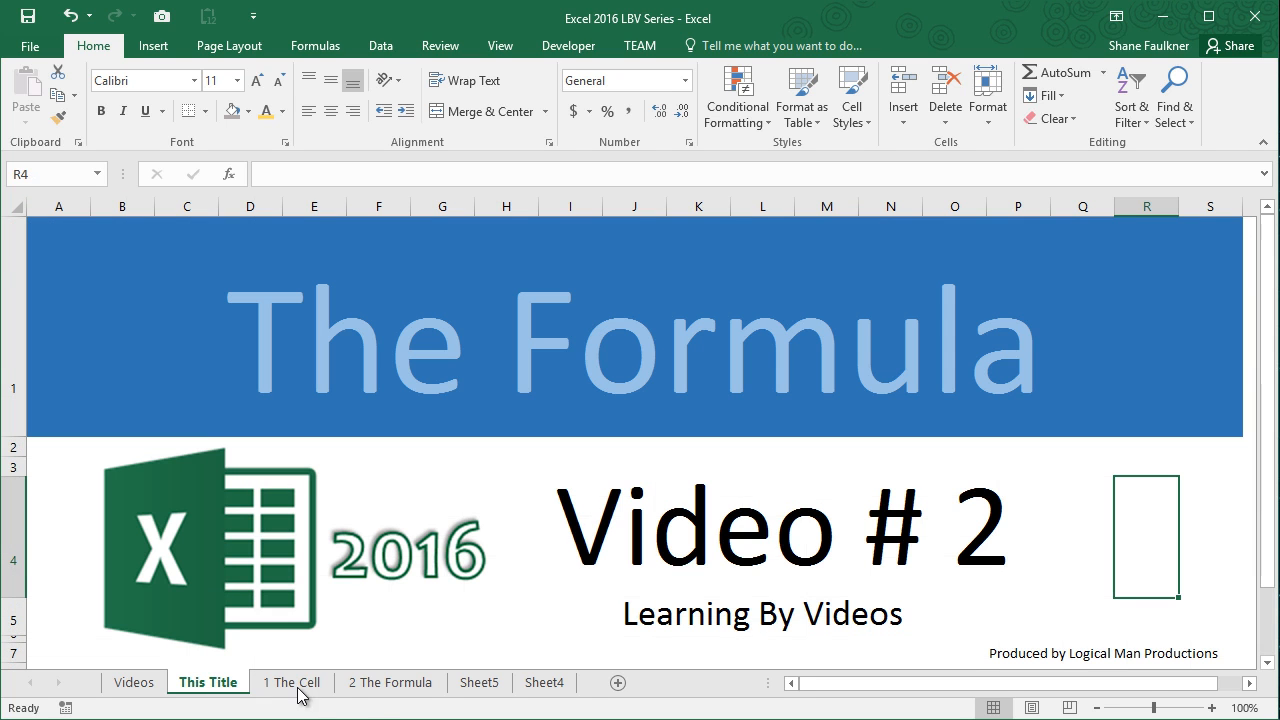
click(388, 682)
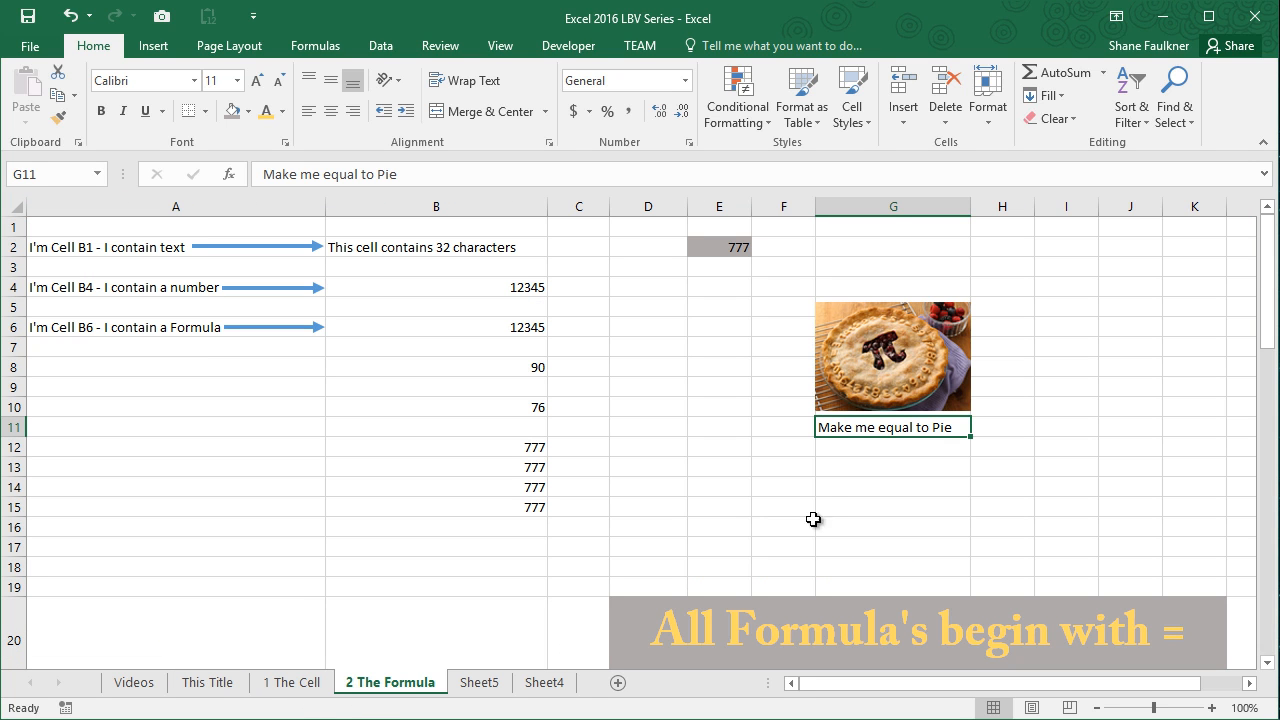
mouse_move(862, 430)
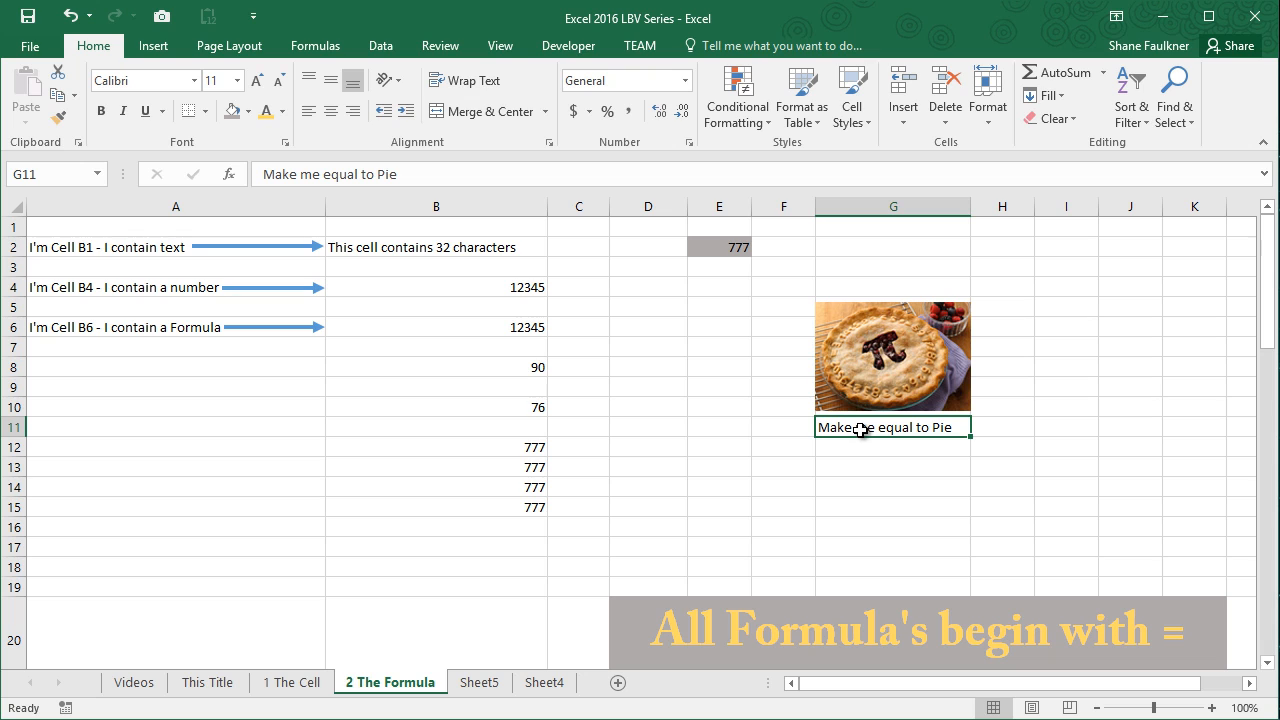
- Enter =pie in G11 so it shows 3.14, then go to sheet '1 The Cell'
text(=)
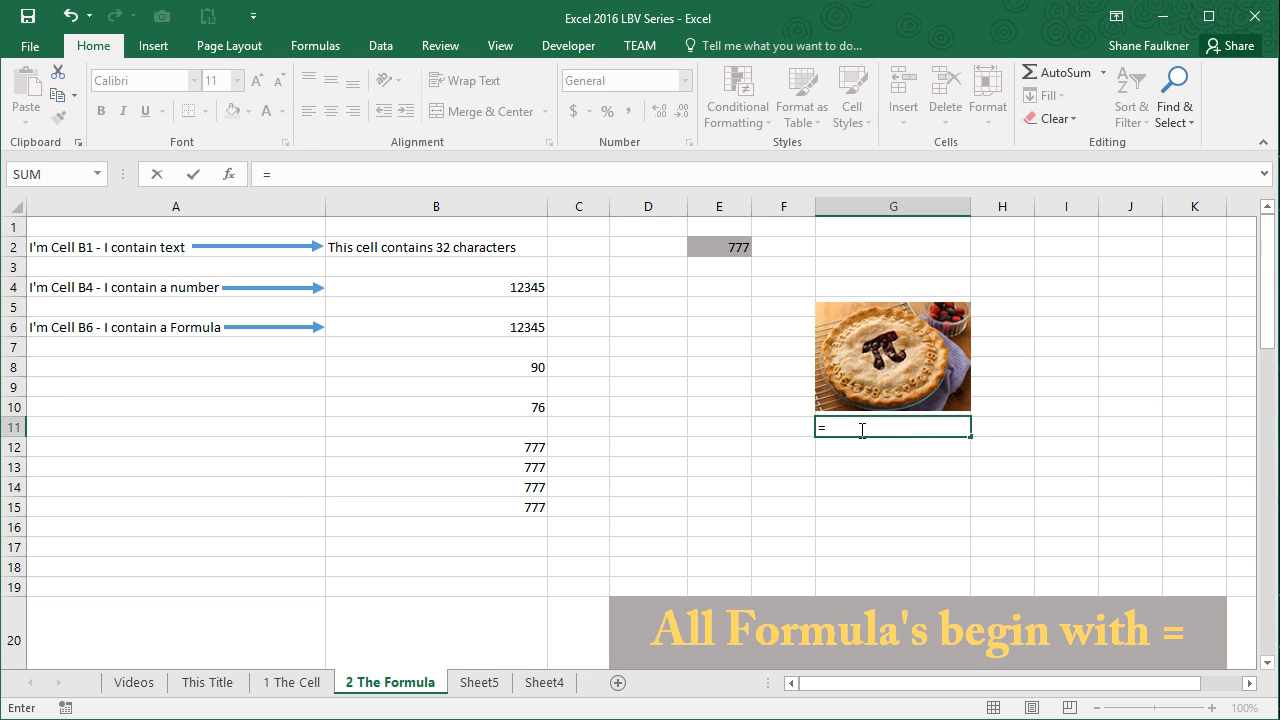
text(pie)
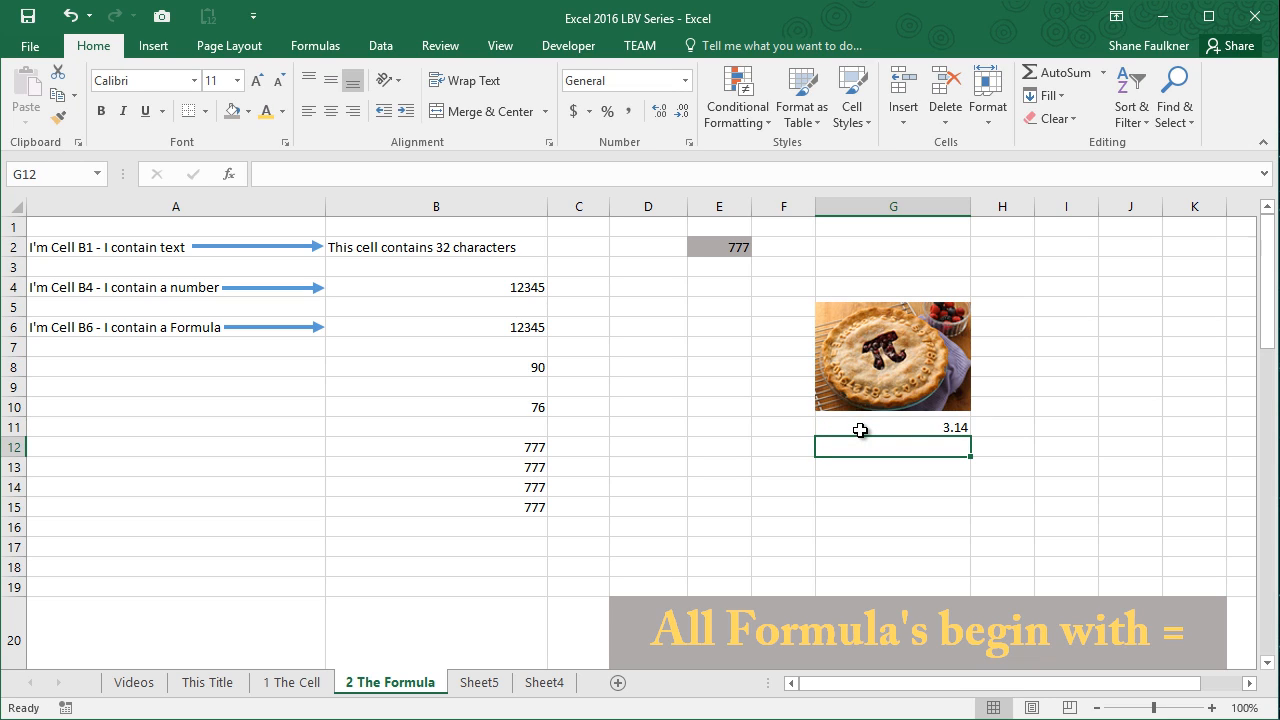
mouse_move(950, 408)
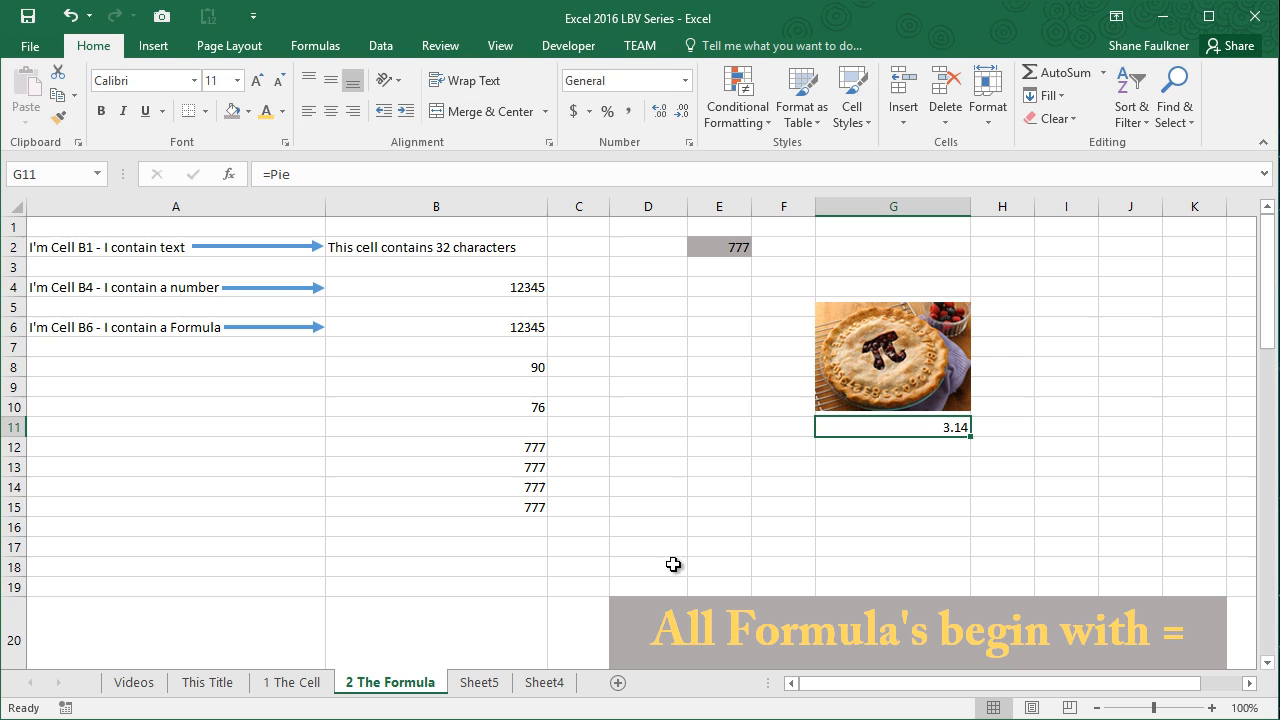
click(292, 682)
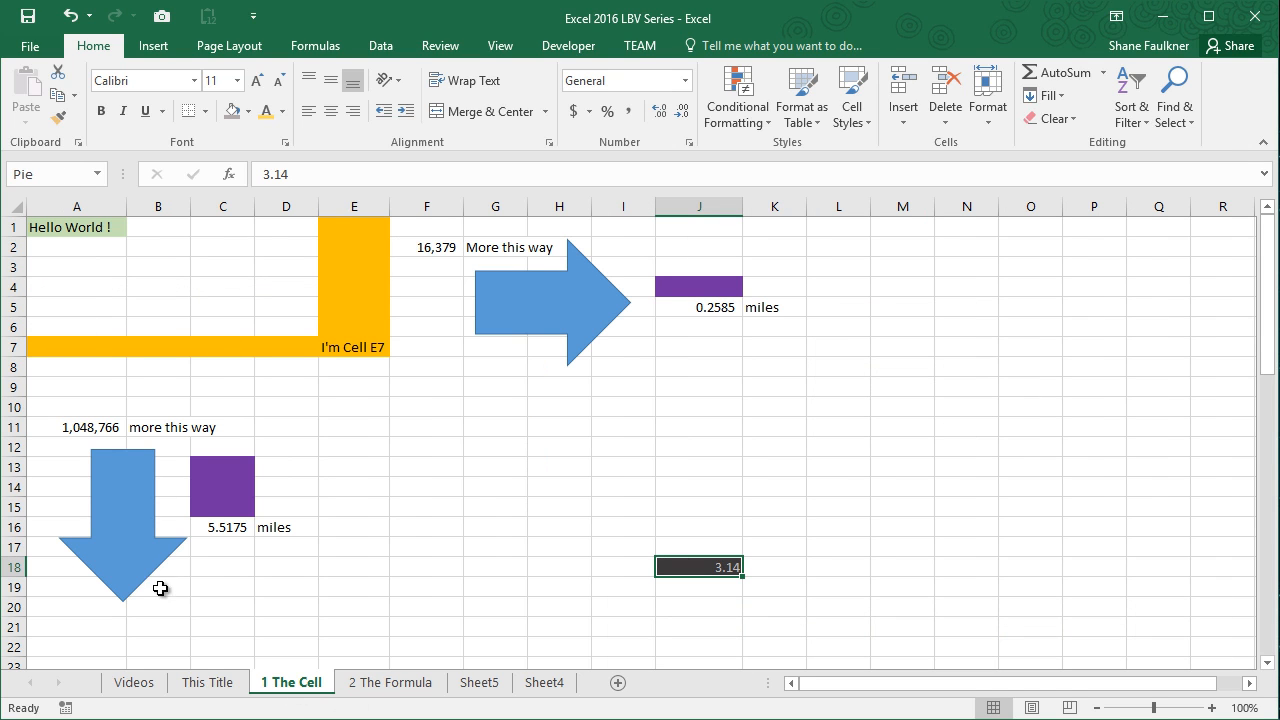
- Return via 'This Title' to sheet '2 The Formula' where G11 shows 3.14
click(208, 682)
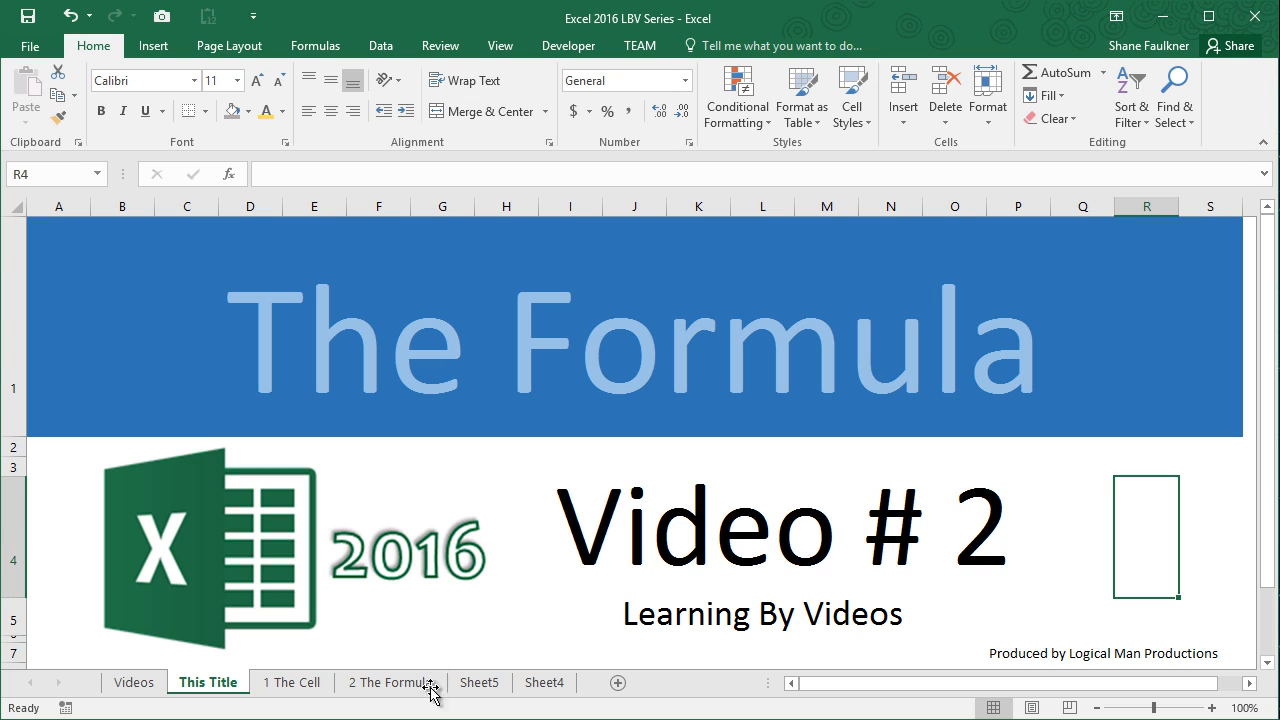
click(390, 682)
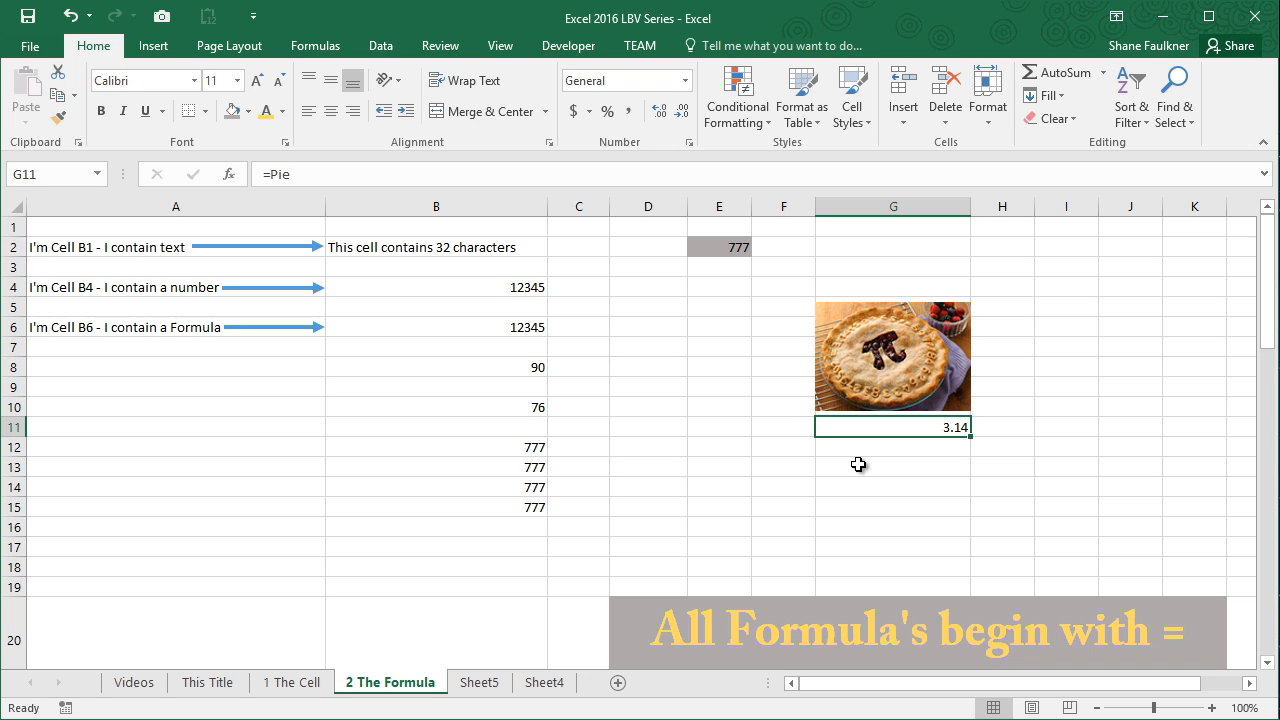
mouse_move(928, 416)
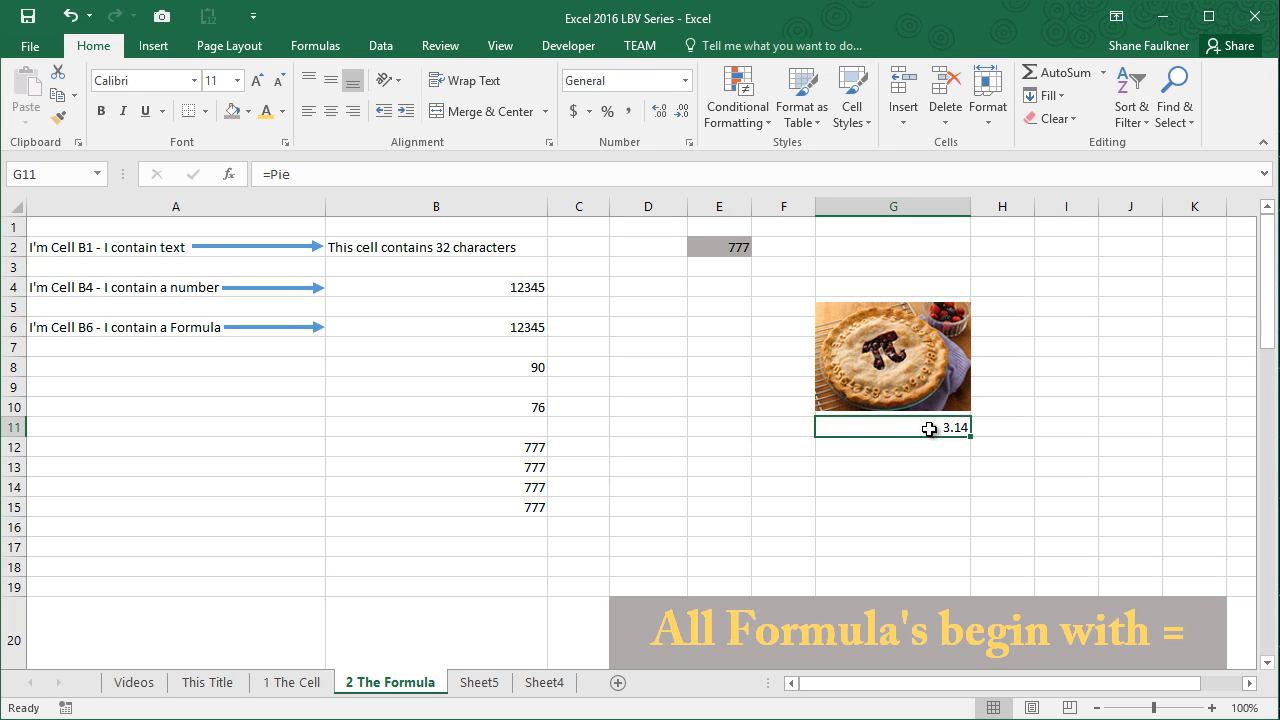
mouse_move(896, 424)
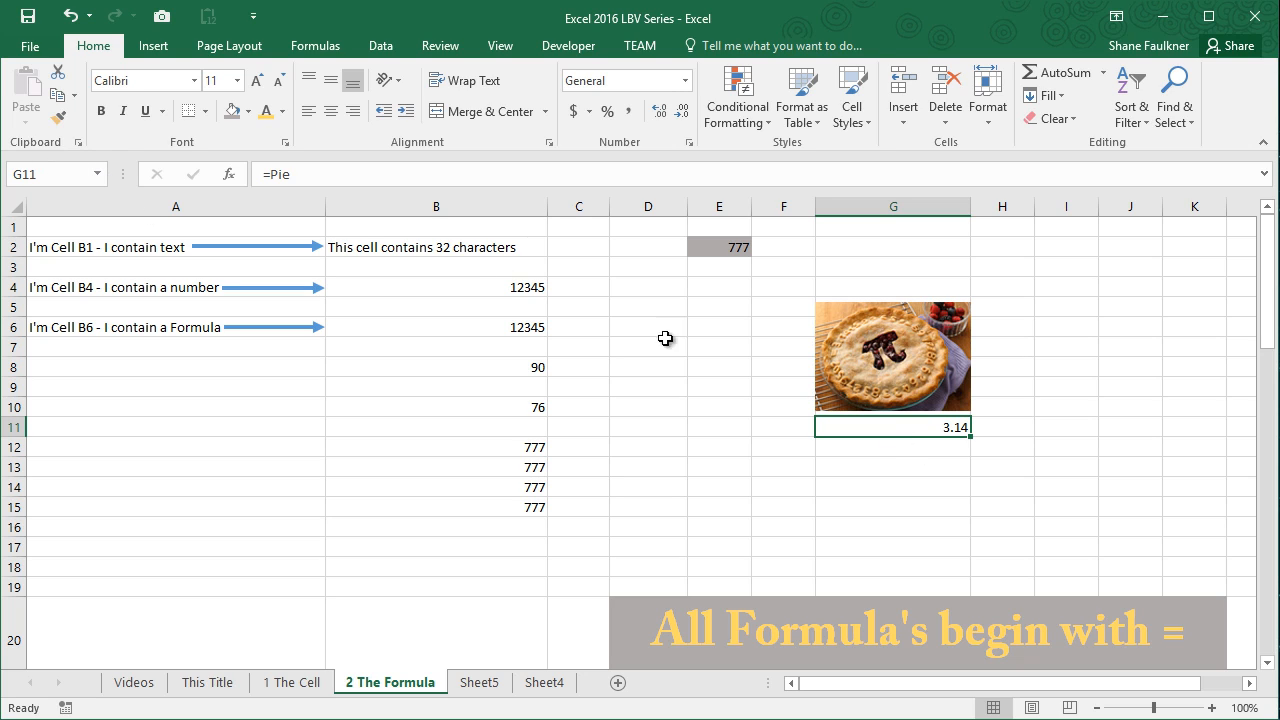
mouse_move(790, 388)
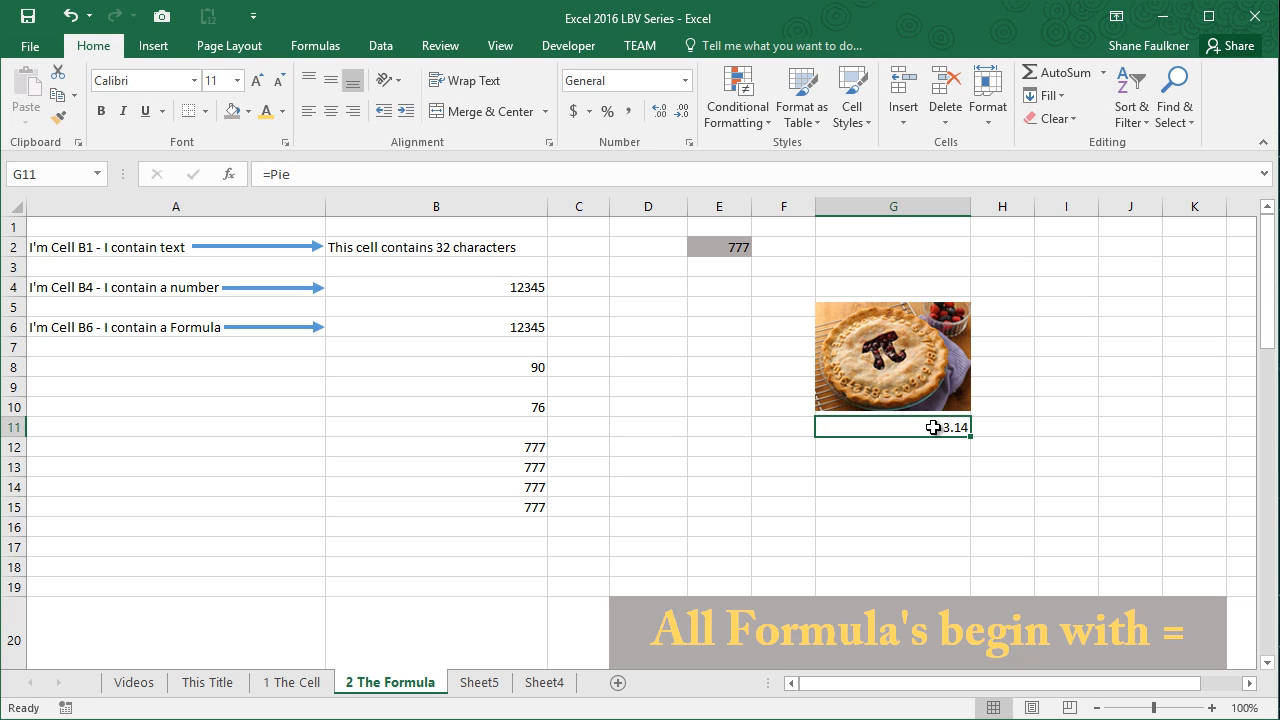
mouse_move(1200, 436)
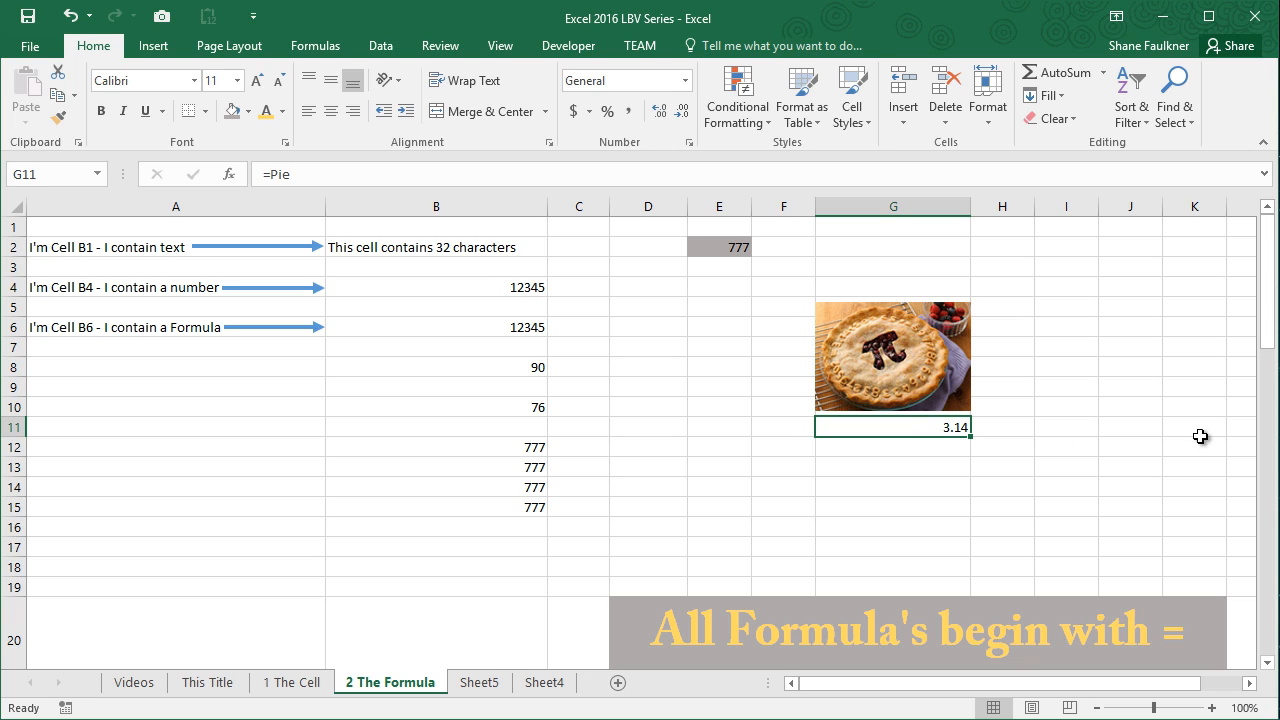